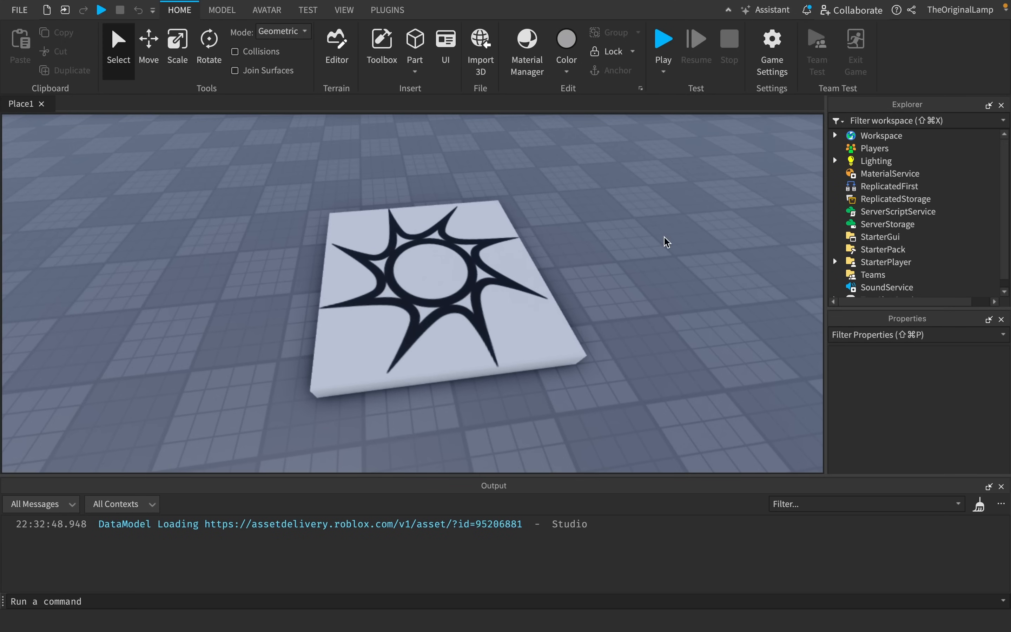
# Move the Noob model from Workspace into ReplicatedStorage and add a script under ServerScriptService
pyautogui.click(381, 44)
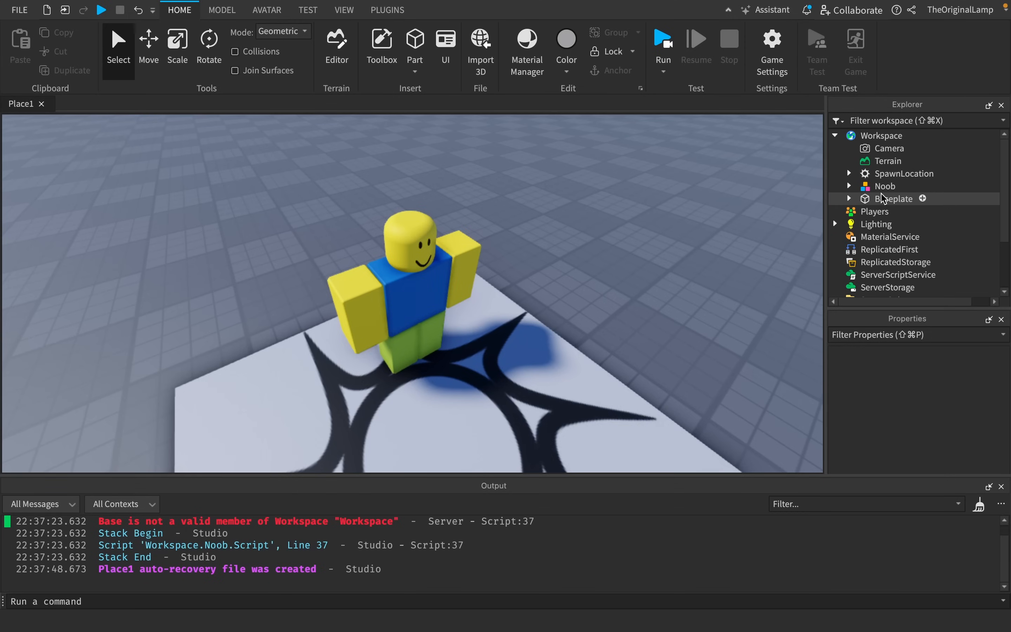
pyautogui.click(886, 186)
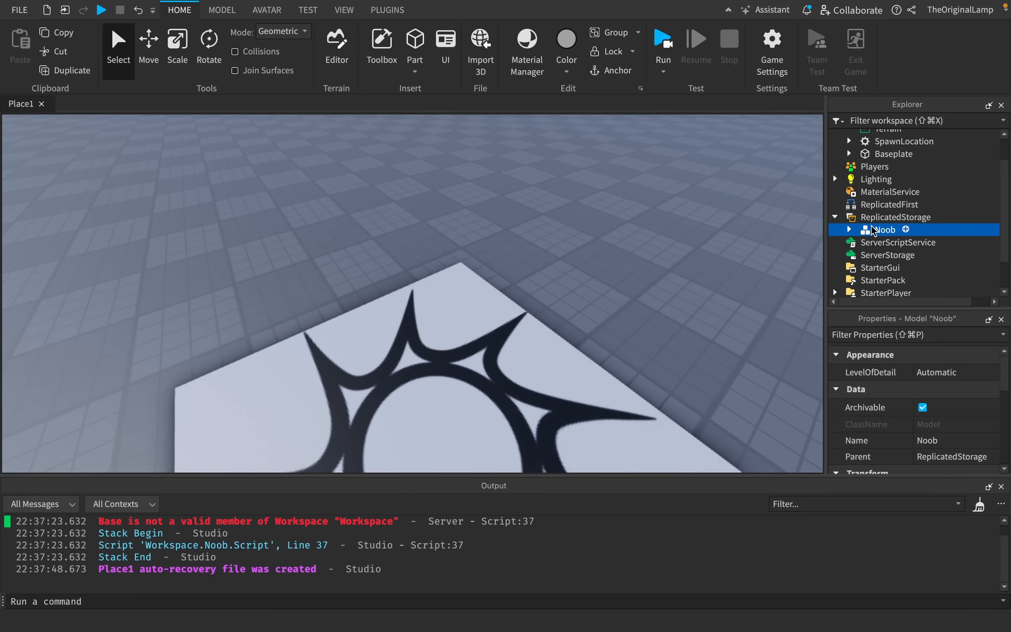
pyautogui.scroll(-3)
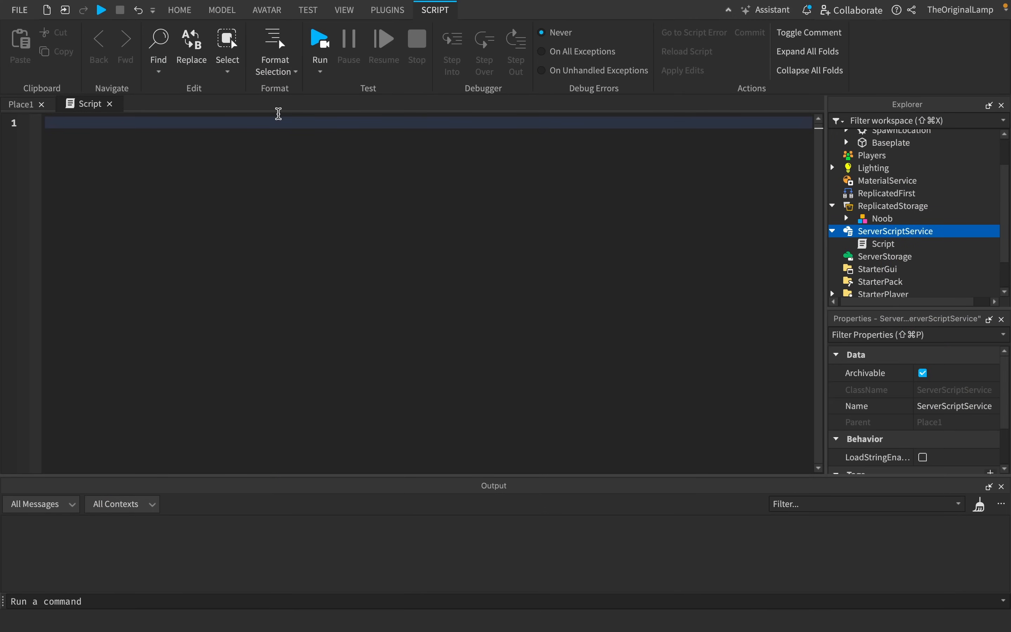
# Begin the server script with 'while task.wait(3' for a loop repeating every 3 seconds
pyautogui.write('while')
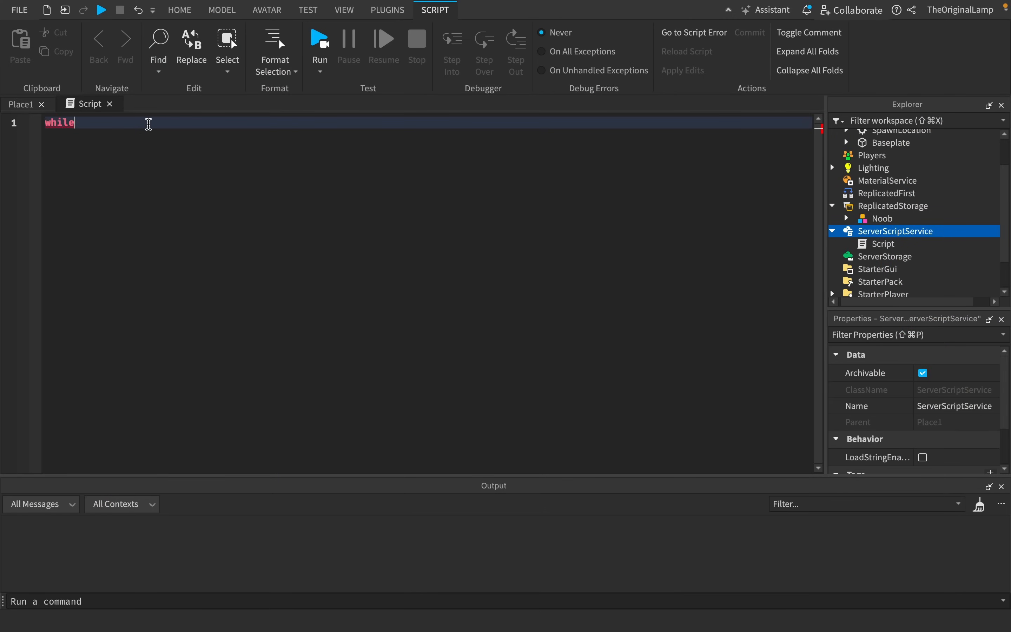
pyautogui.moveTo(167, 128)
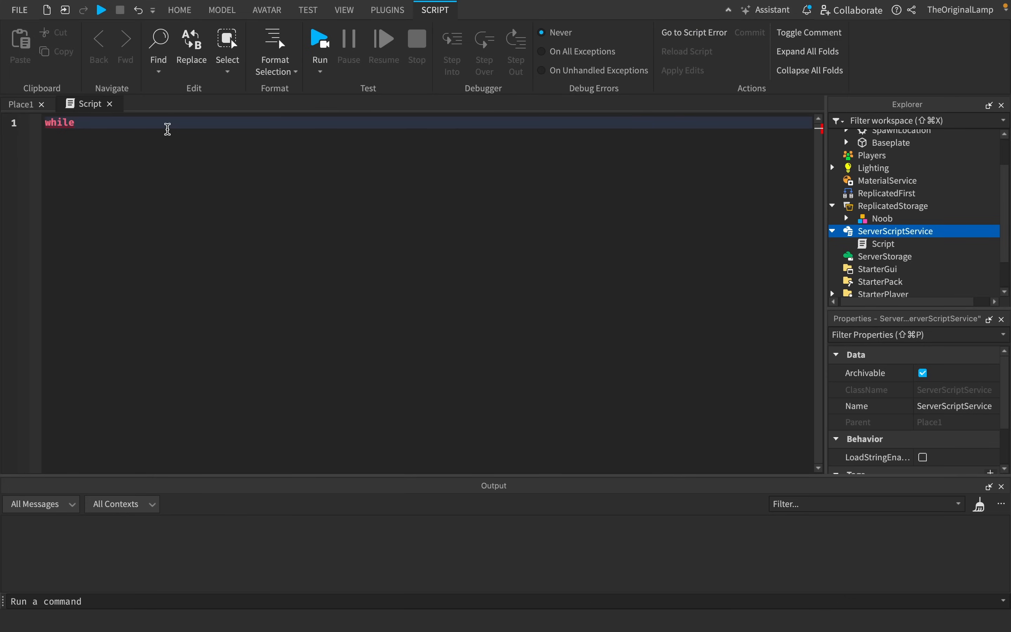
pyautogui.write('task.')
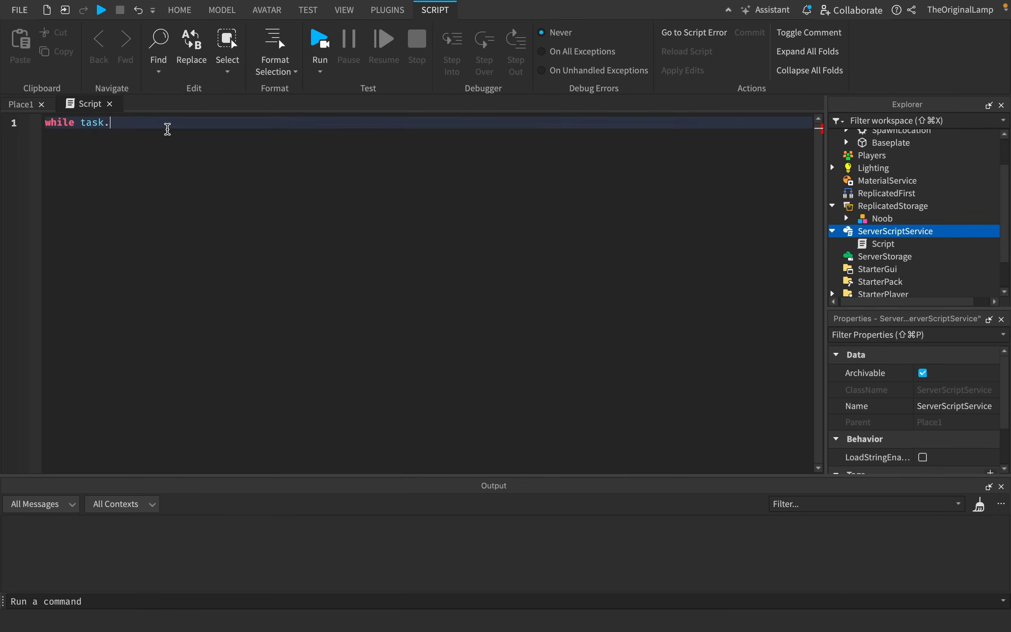
pyautogui.write('wait(3')
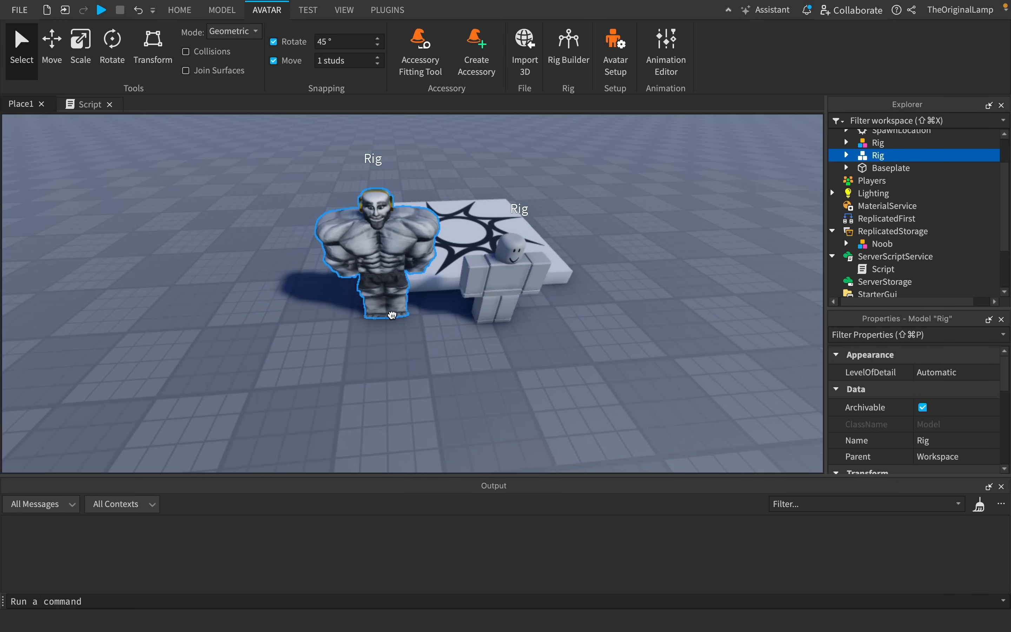
# Reposition the muscular rig, then add 'for i, v in game.Players:GetPlayers() do' inside the while loop
pyautogui.click(477, 258)
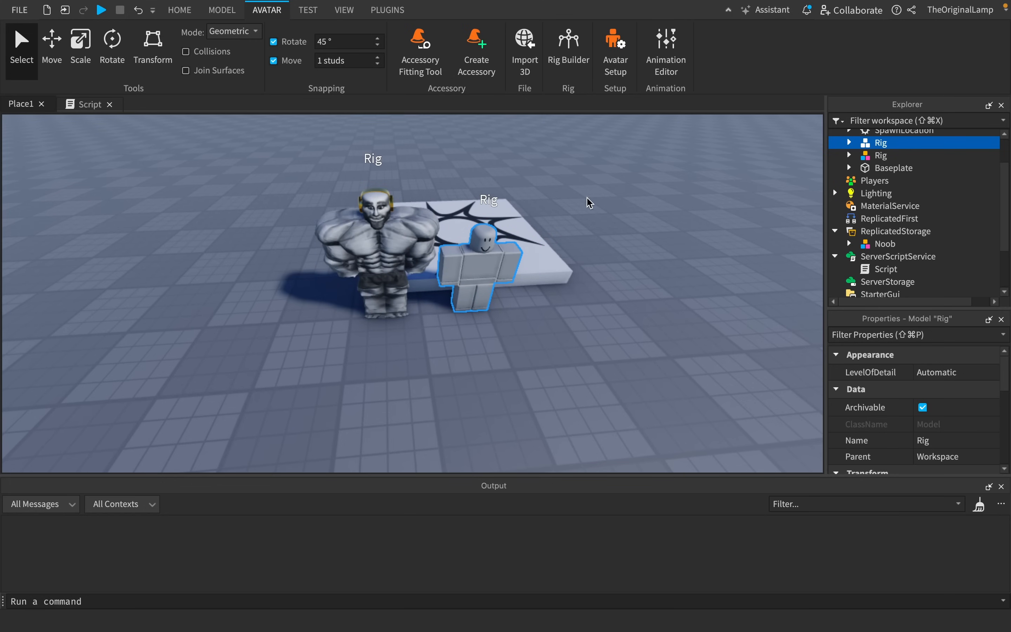
pyautogui.click(90, 104)
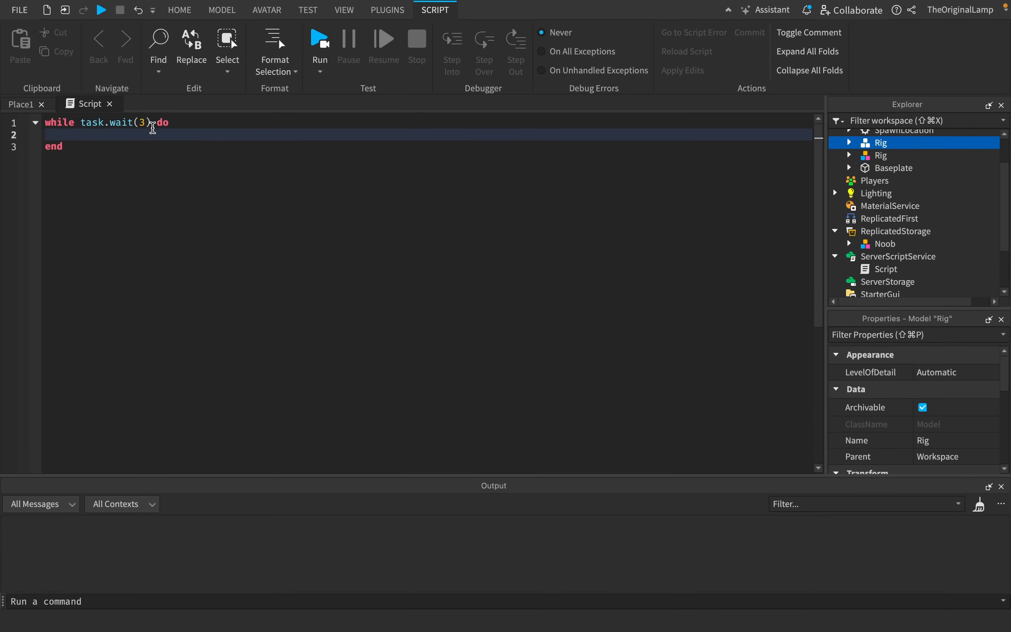
pyautogui.write('for i,')
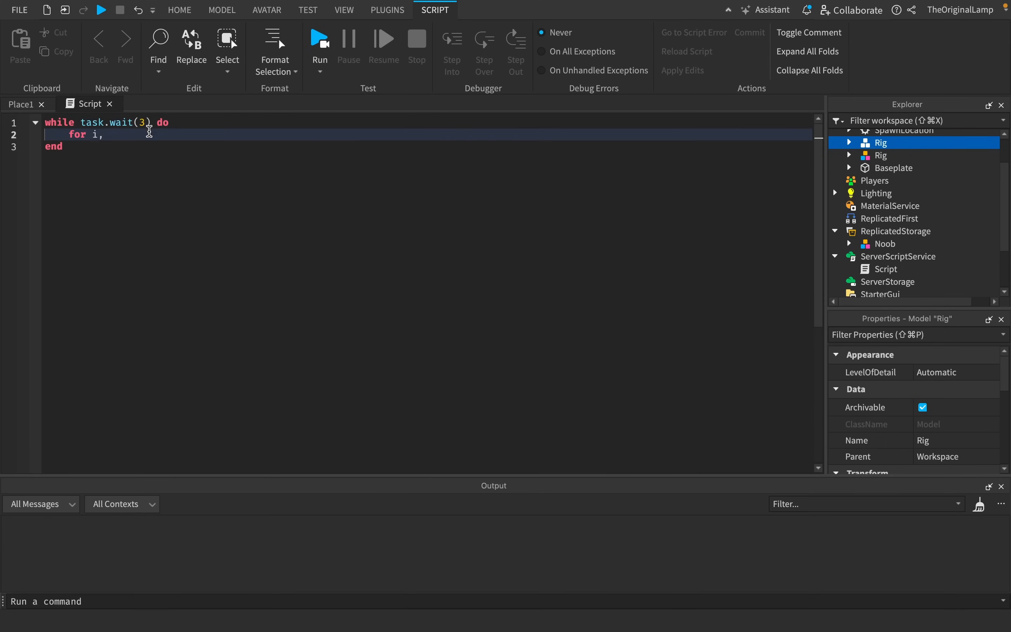
pyautogui.write('v')
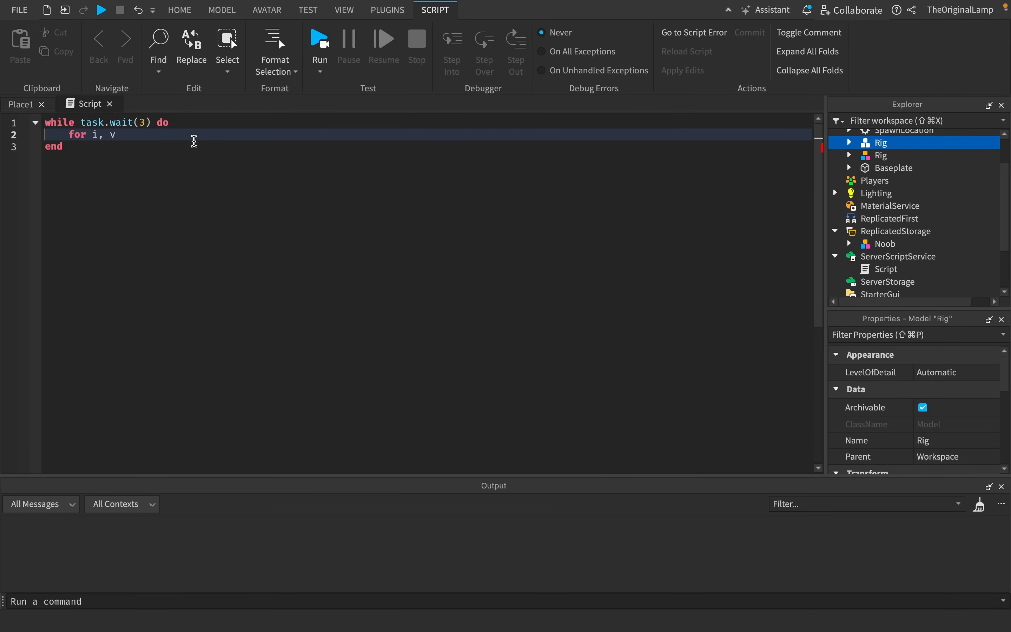
pyautogui.write('in game.Players')
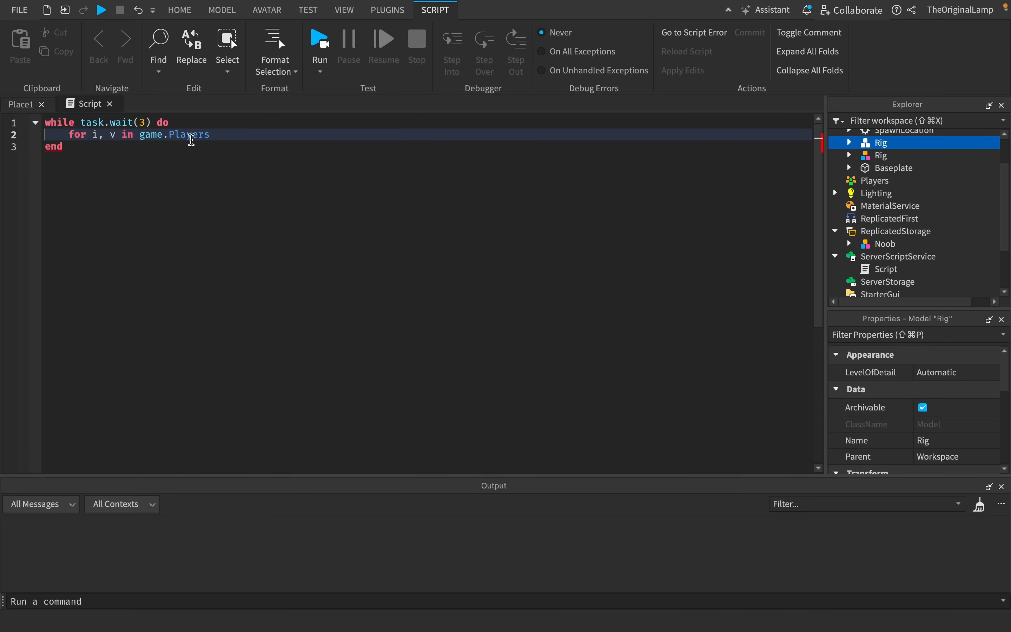
pyautogui.write(':Getp')
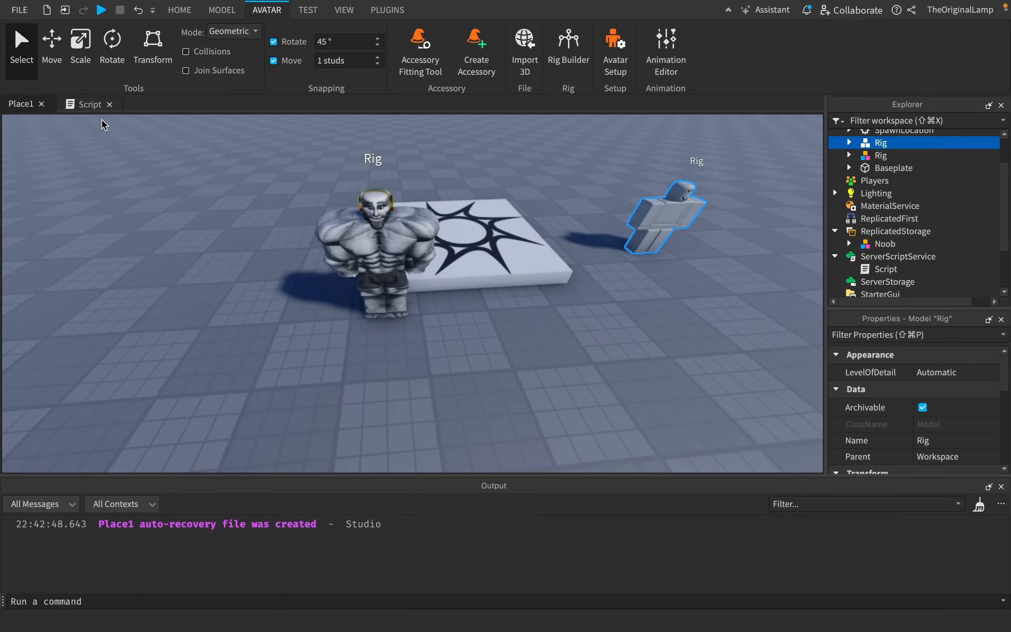
pyautogui.click(91, 104)
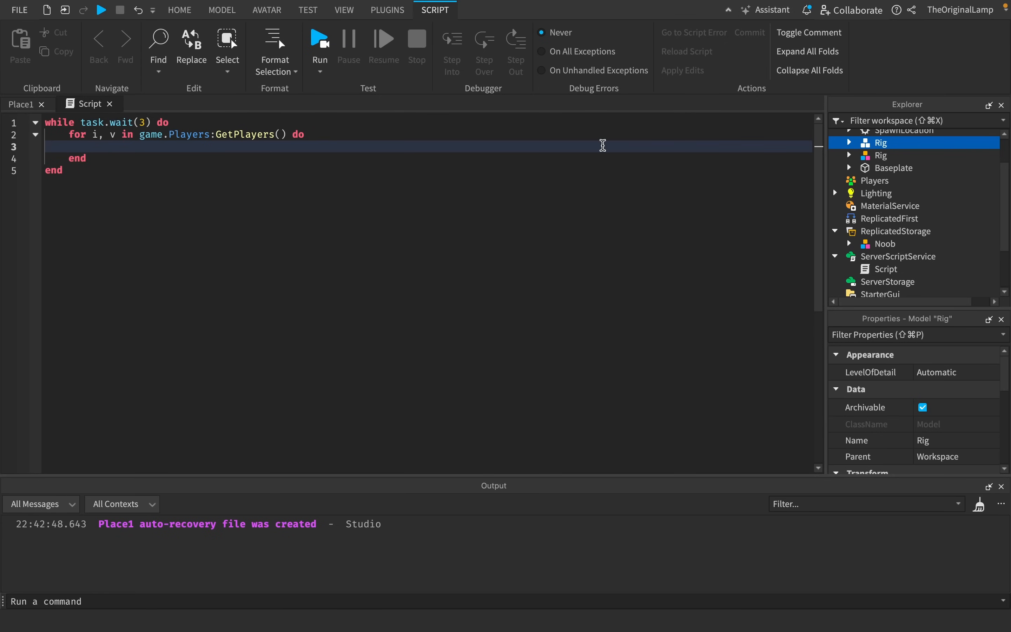
# Inside the player loop add the check 'if not plr.Character'
pyautogui.click(266, 10)
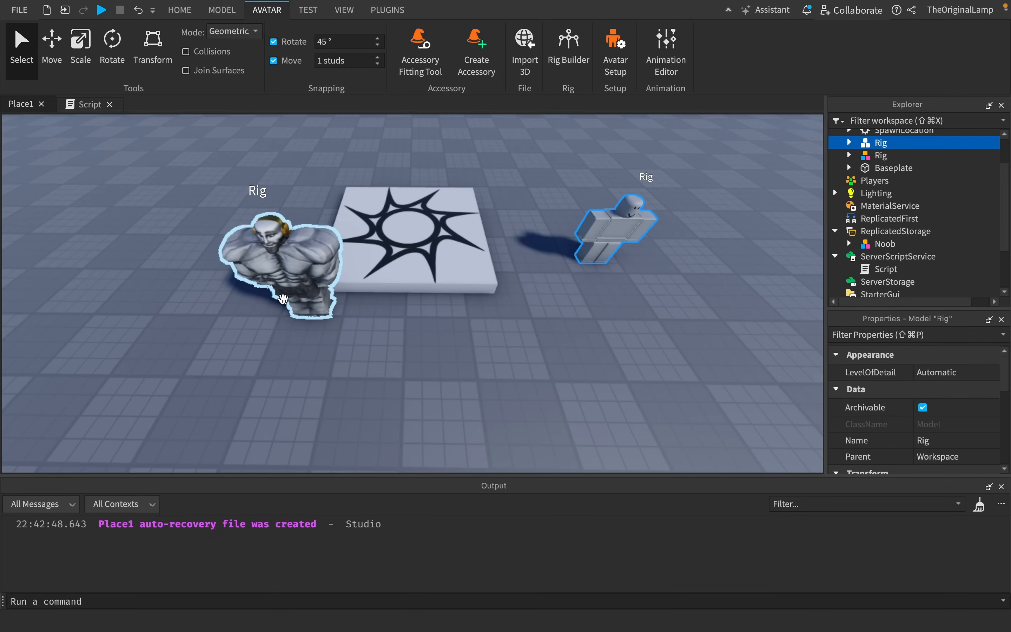
pyautogui.click(88, 104)
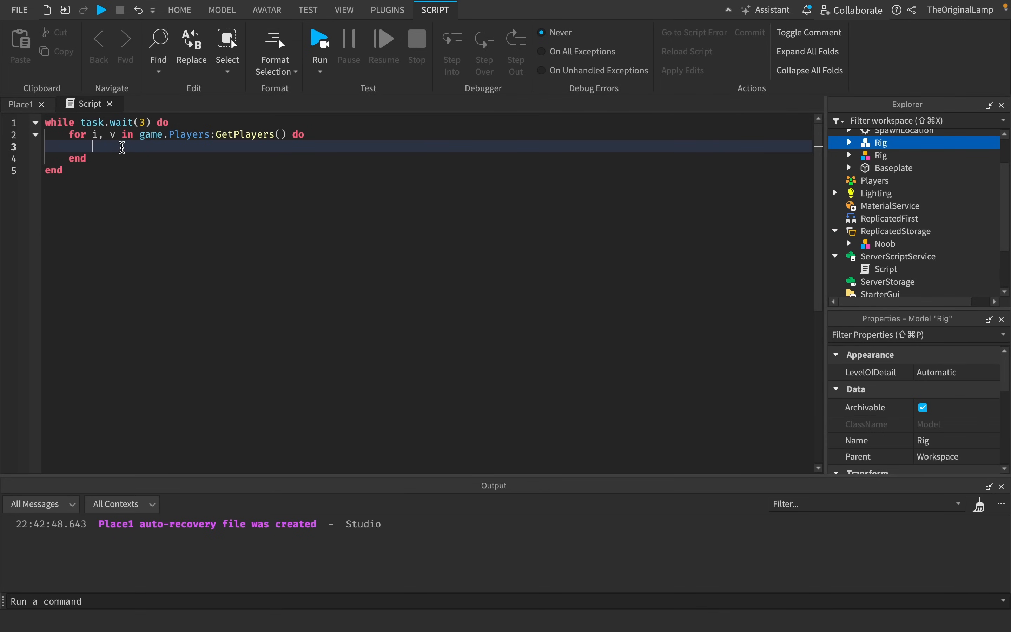
pyautogui.write('if')
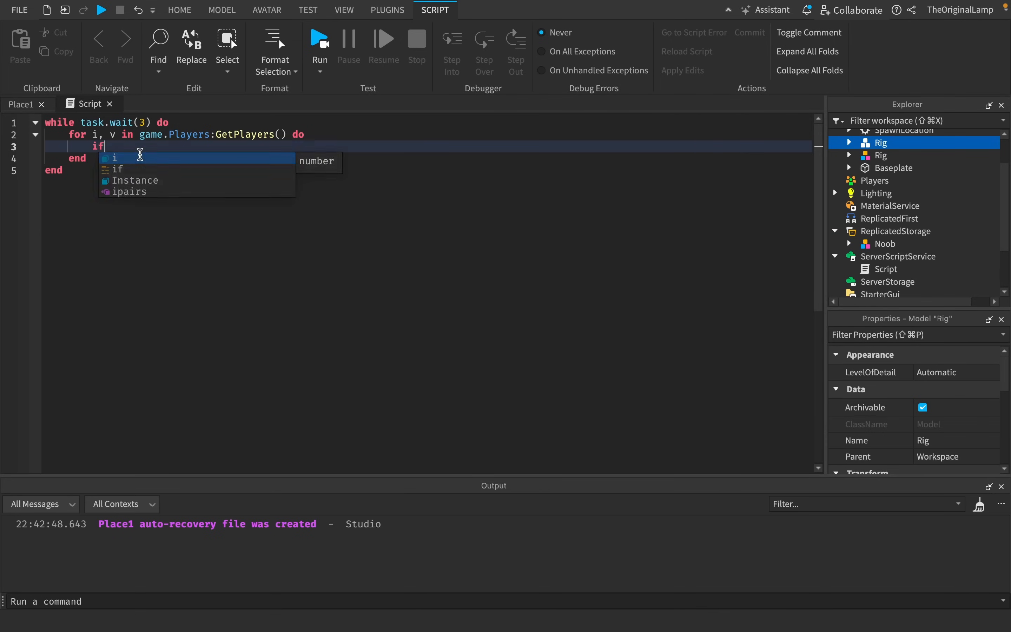
pyautogui.write('not p')
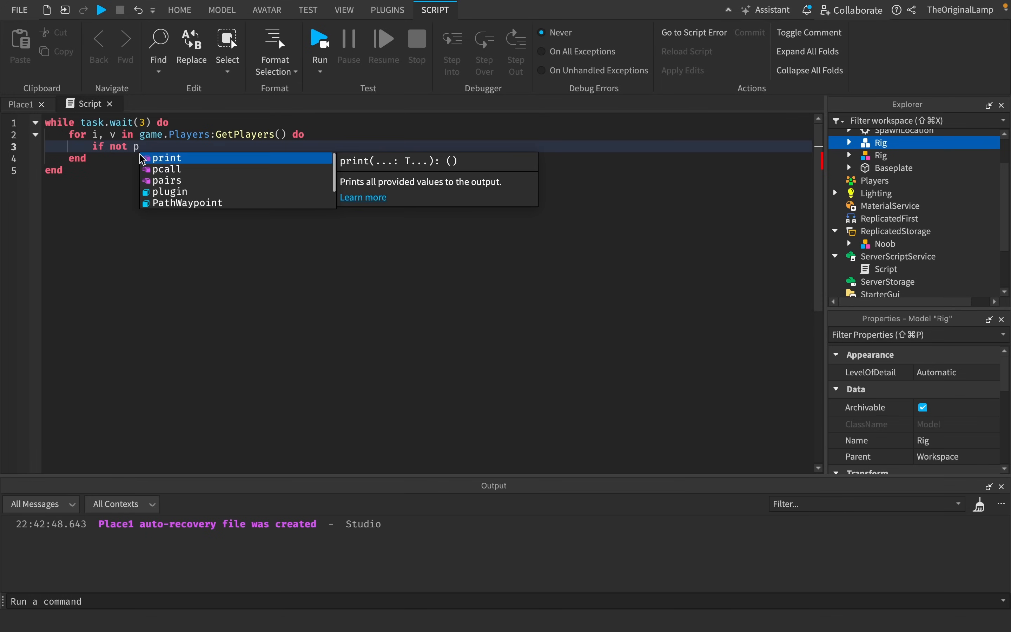
pyautogui.write('lr.C')
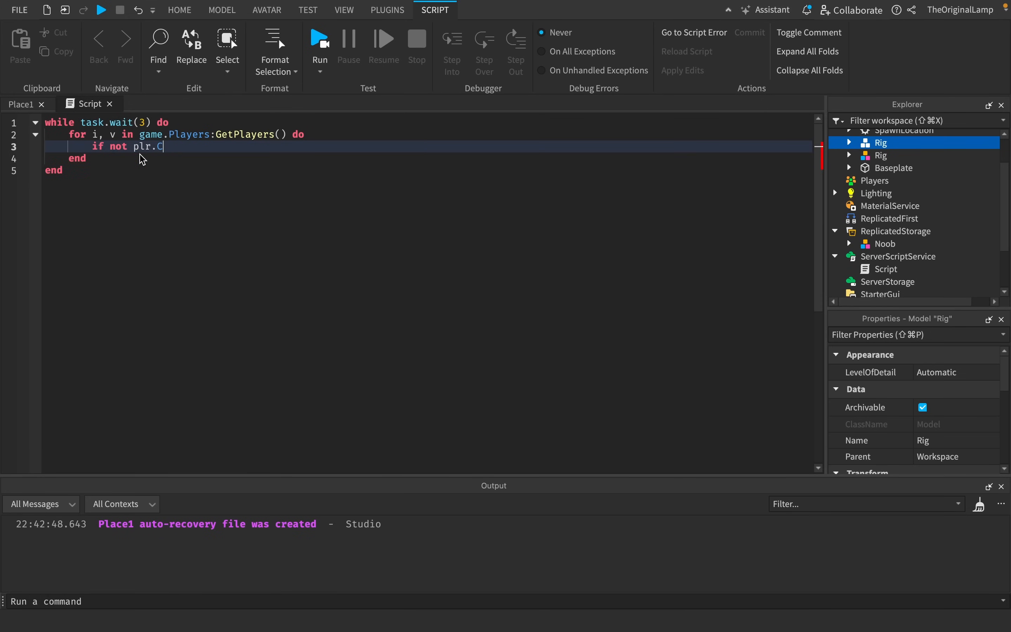
pyautogui.write('haracter')
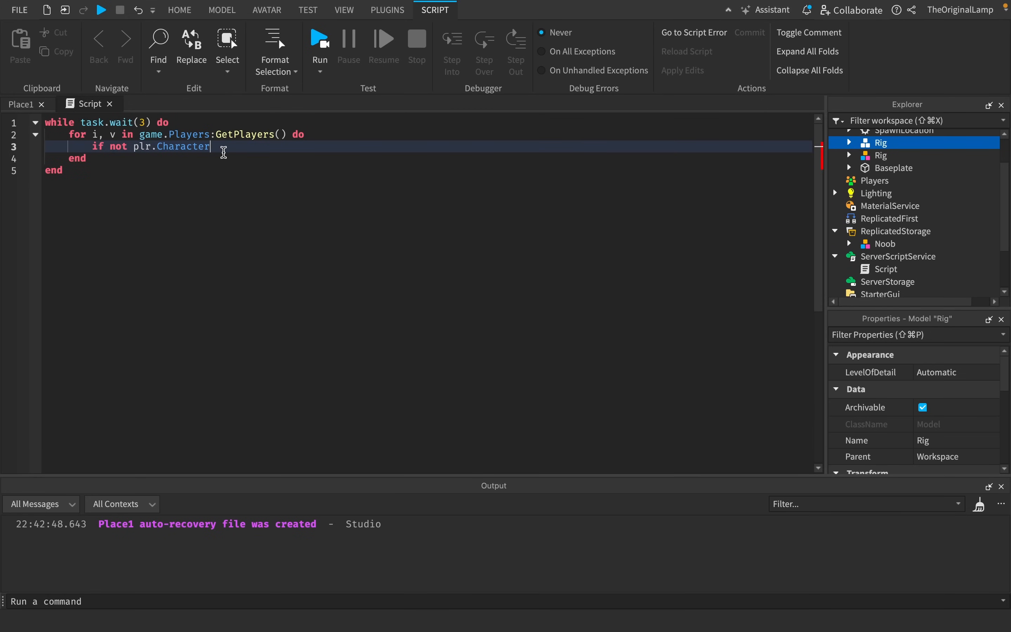
pyautogui.click(266, 10)
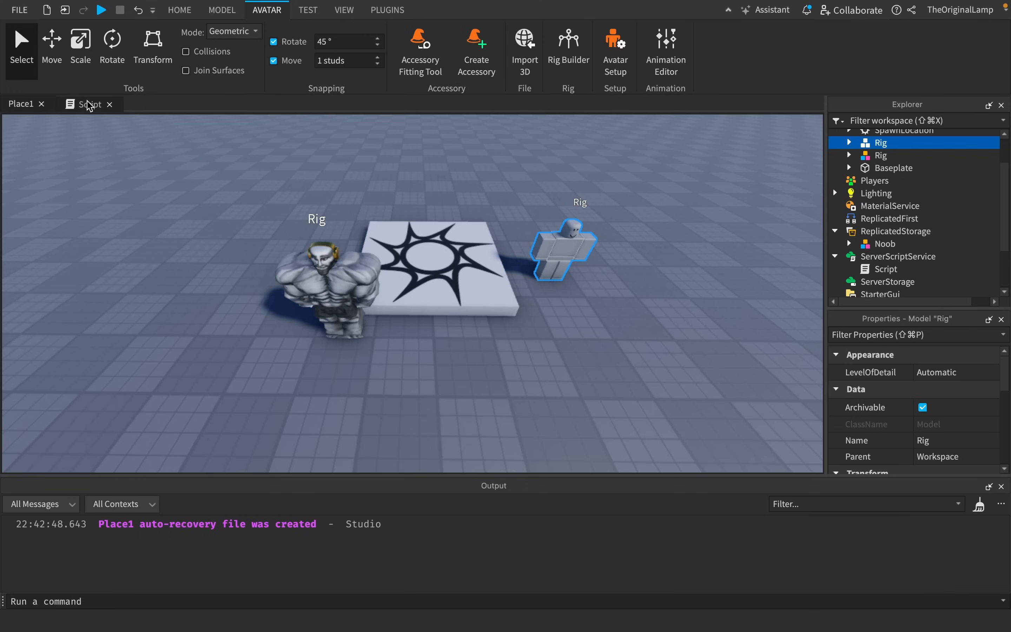
# Drag the muscular rig further left of the pad and add blank lines after the while line in the script
pyautogui.click(316, 257)
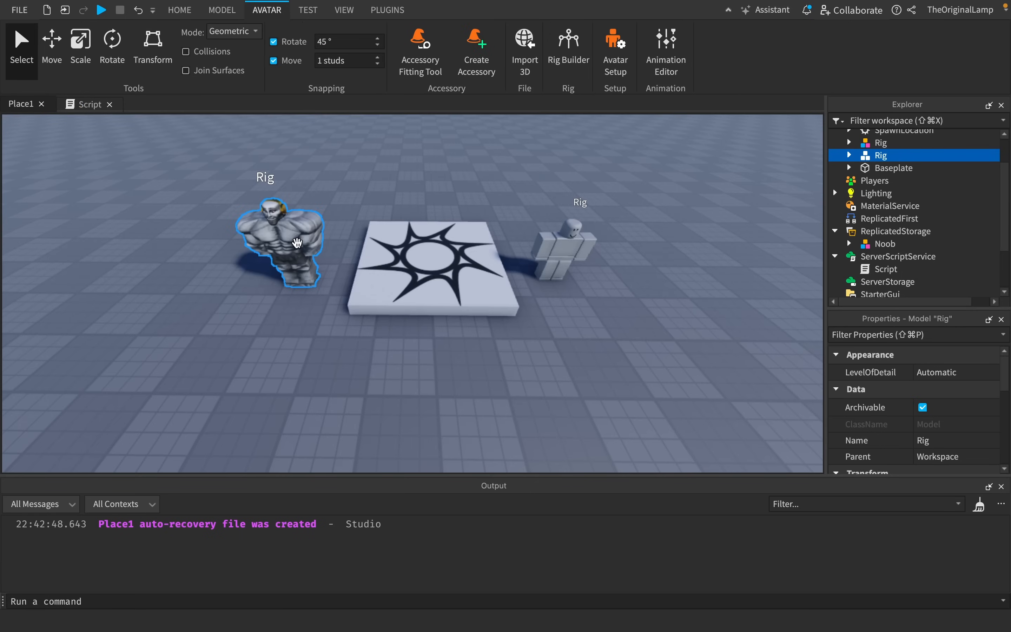
pyautogui.moveTo(297, 244); pyautogui.dragTo(299, 283)
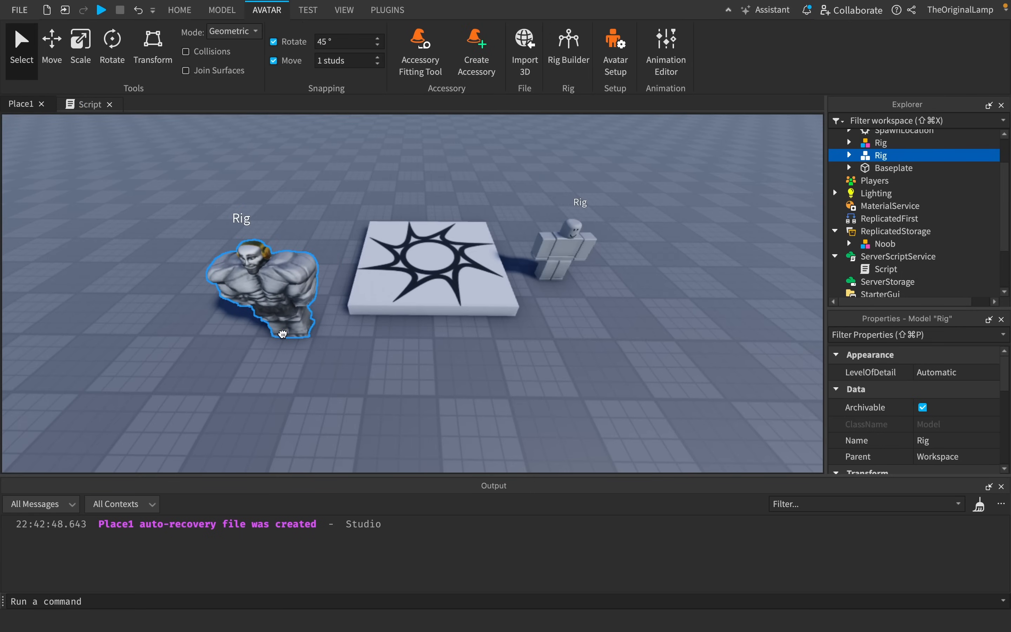
pyautogui.click(88, 103)
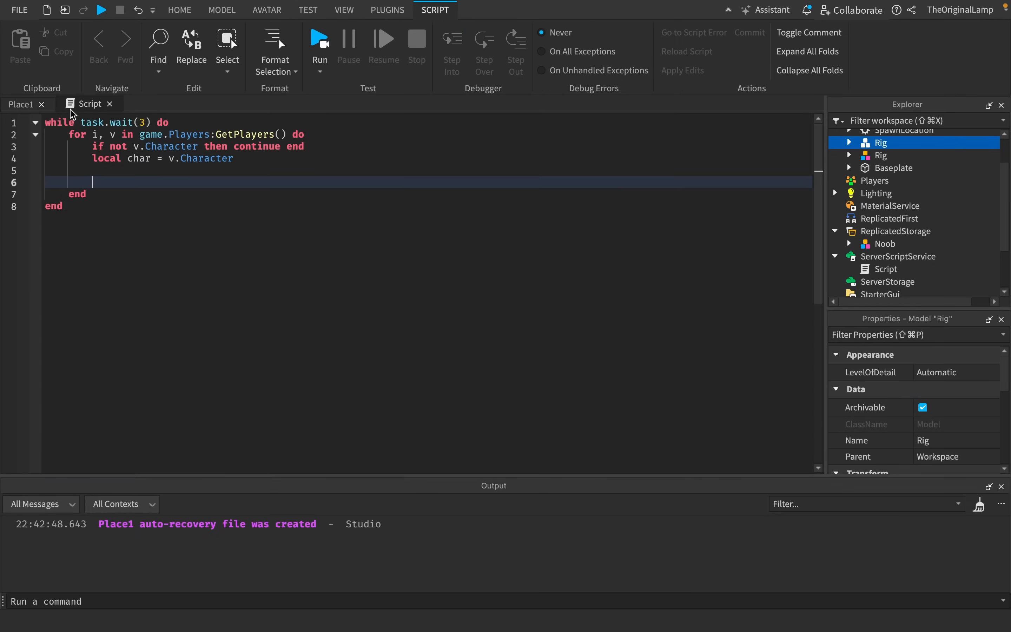
pyautogui.click(266, 10)
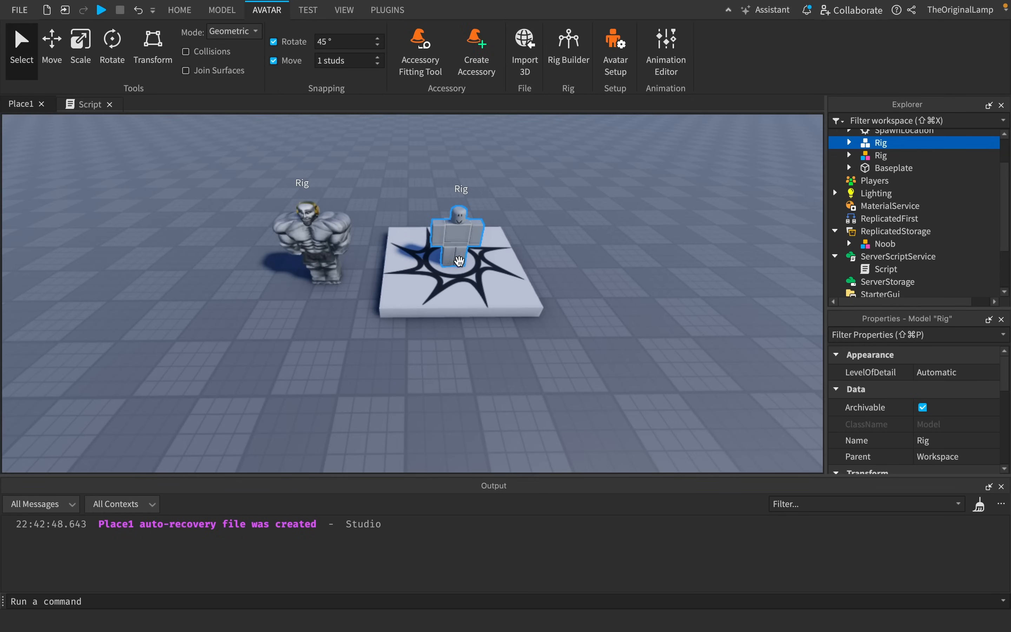
pyautogui.click(89, 104)
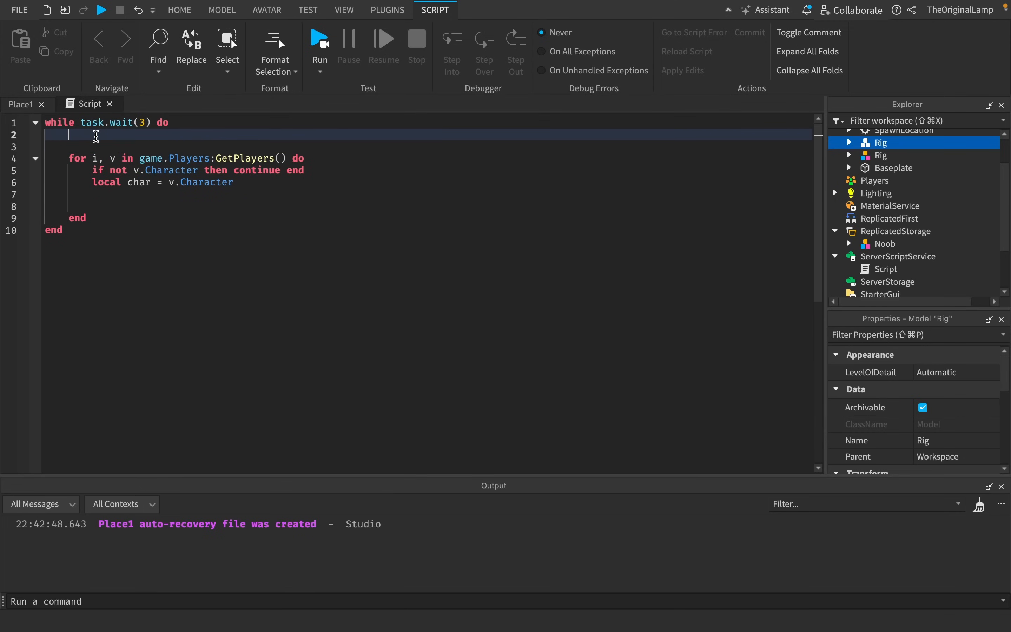
pyautogui.click(266, 10)
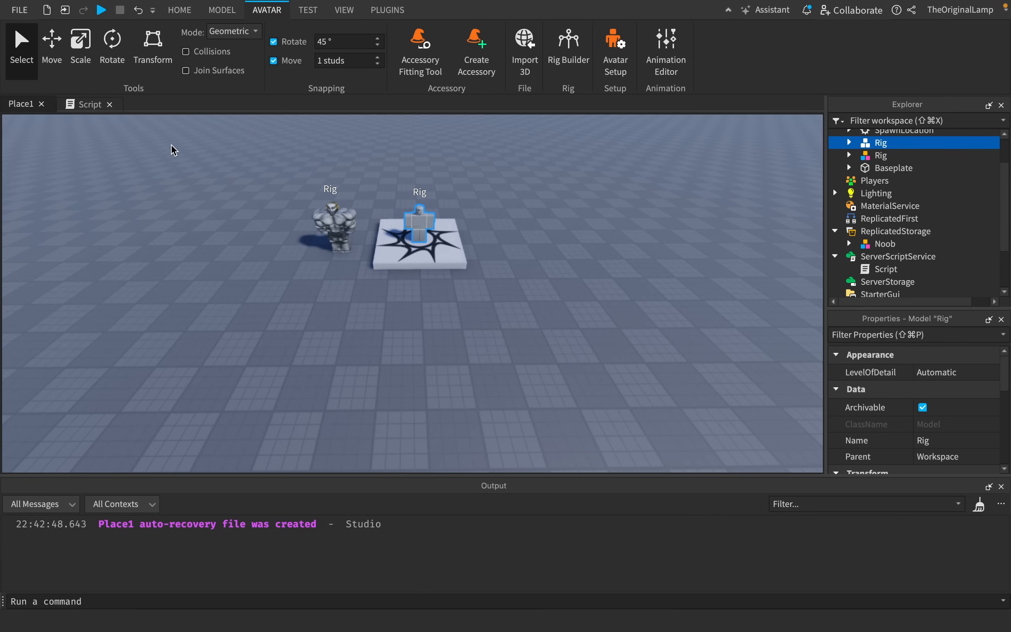
pyautogui.moveTo(89, 104)
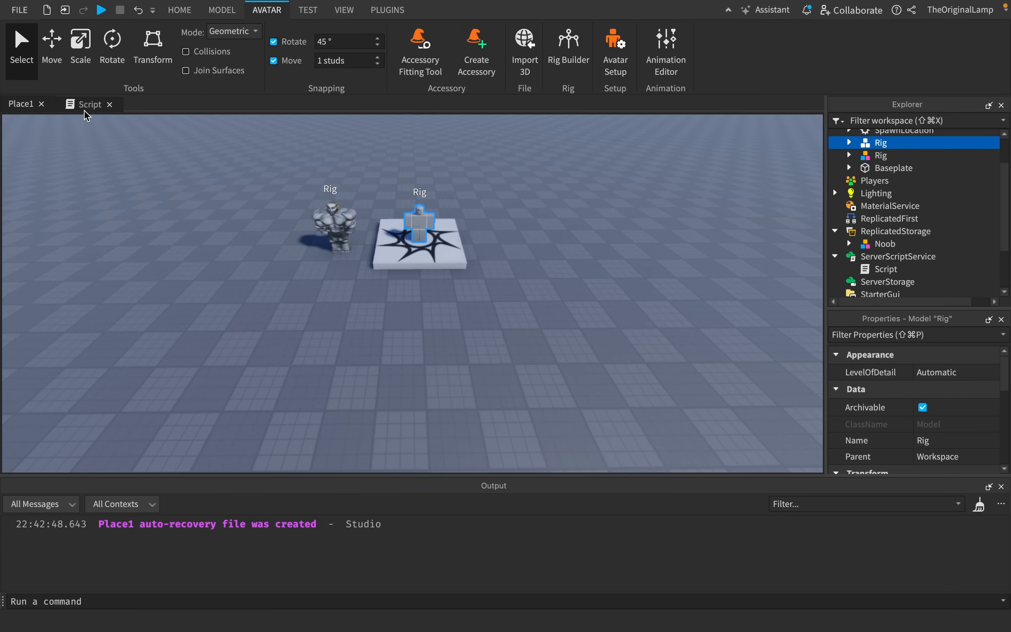
# Declare 'local threePositions' at the top of the script, checking the pad in the 3D view between edits
pyautogui.click(91, 104)
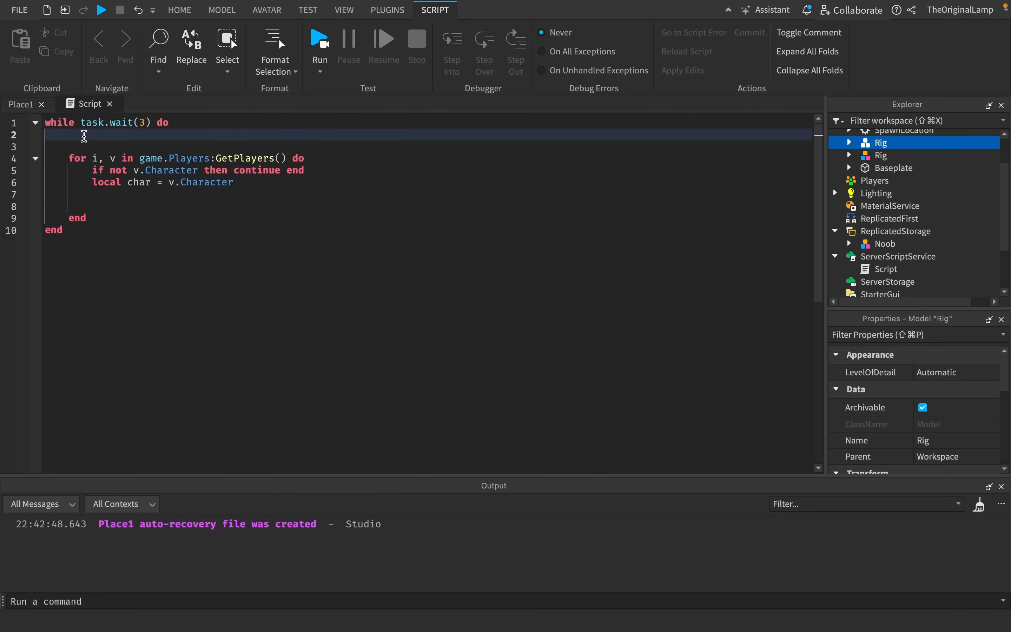
pyautogui.write('local t')
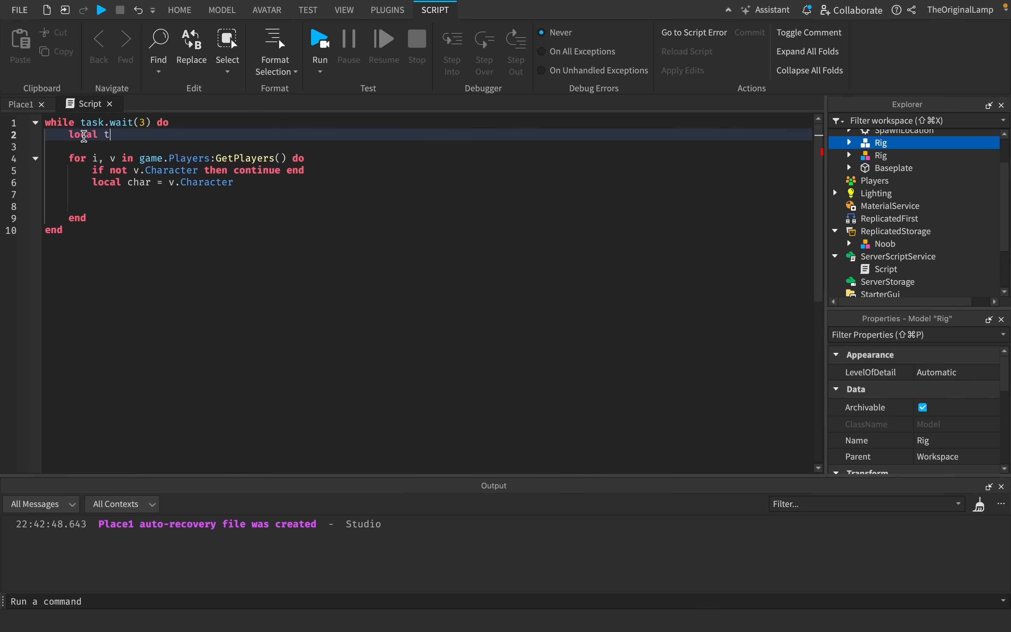
pyautogui.write('hreePosition =')
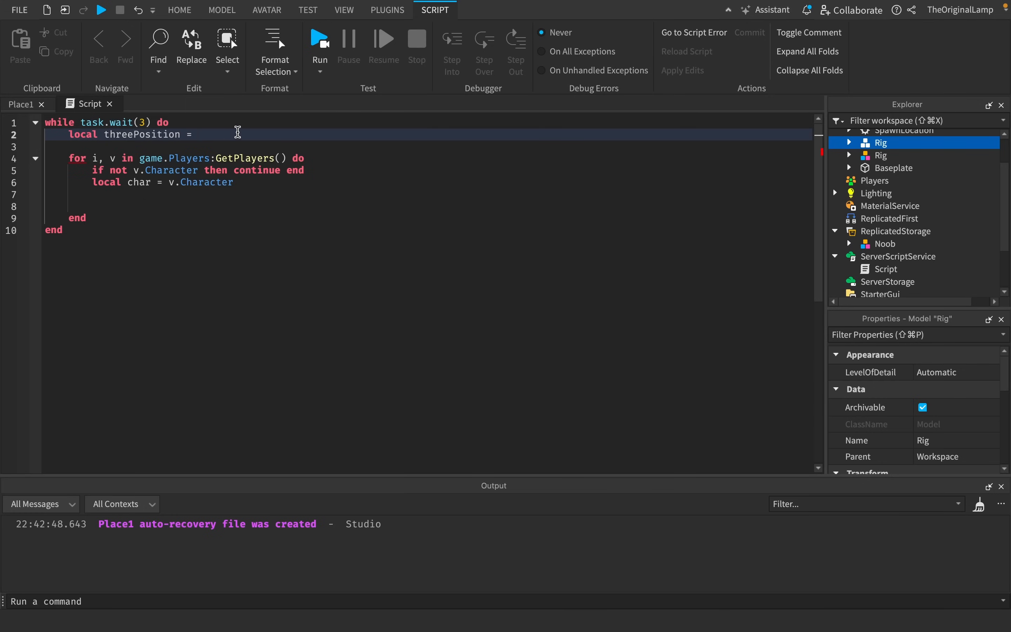
pyautogui.click(266, 10)
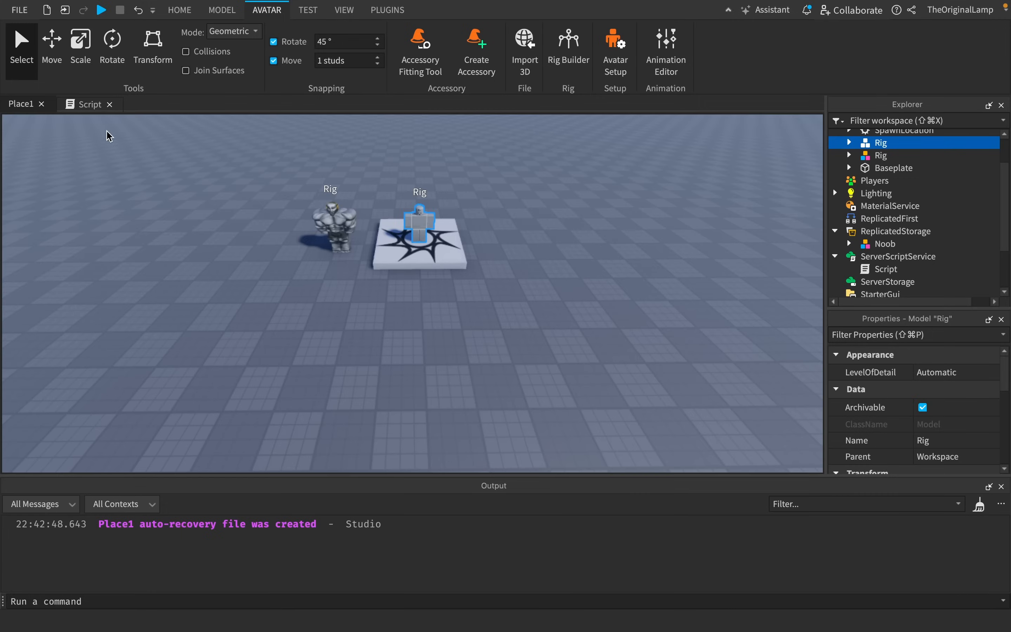
pyautogui.moveTo(412, 209)
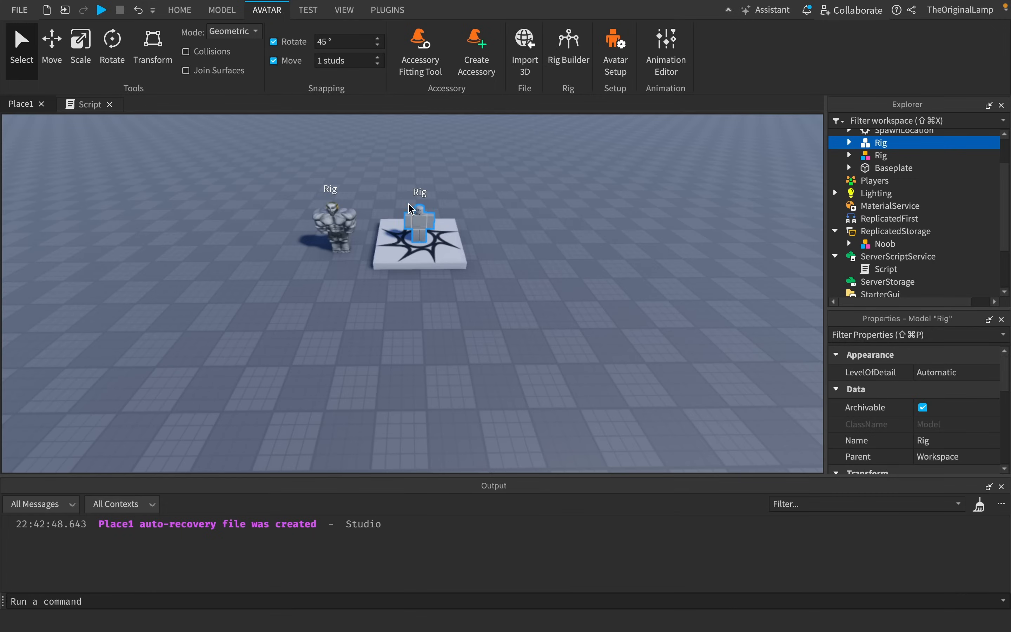
pyautogui.moveTo(363, 129)
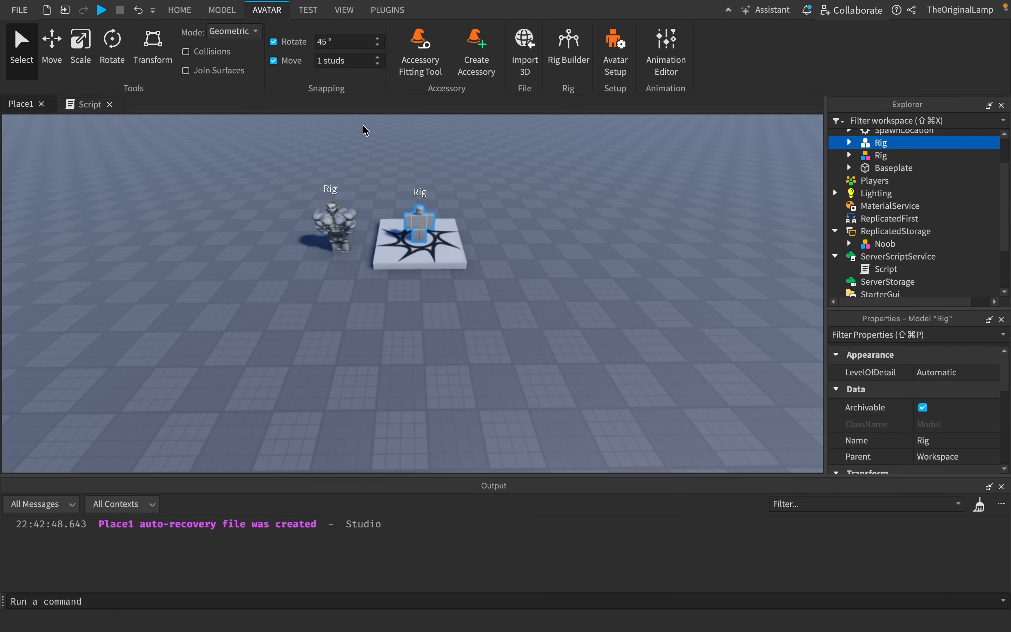
pyautogui.click(89, 104)
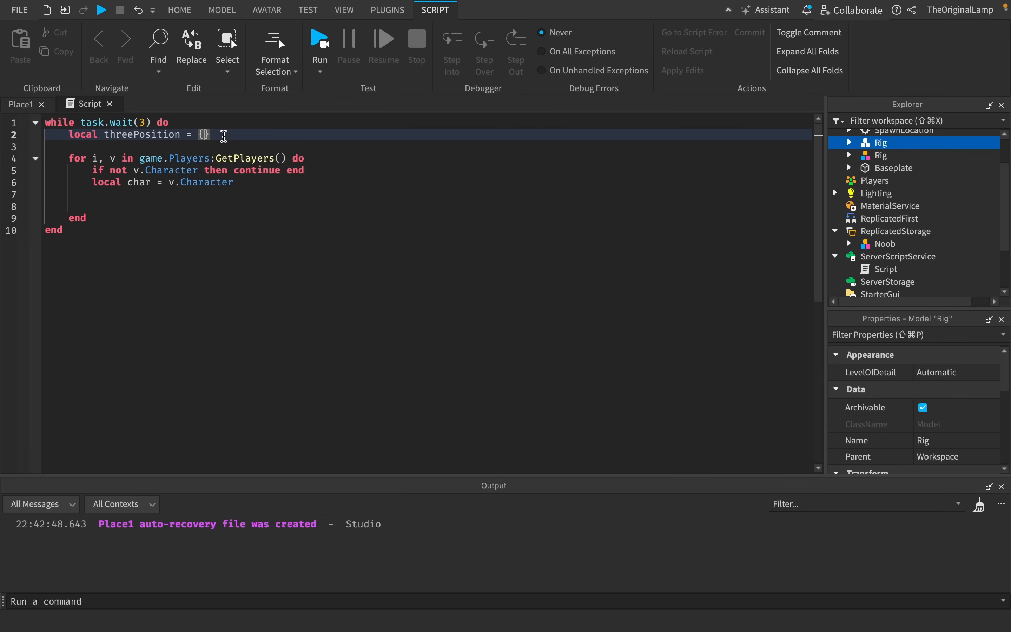
pyautogui.moveTo(233, 134)
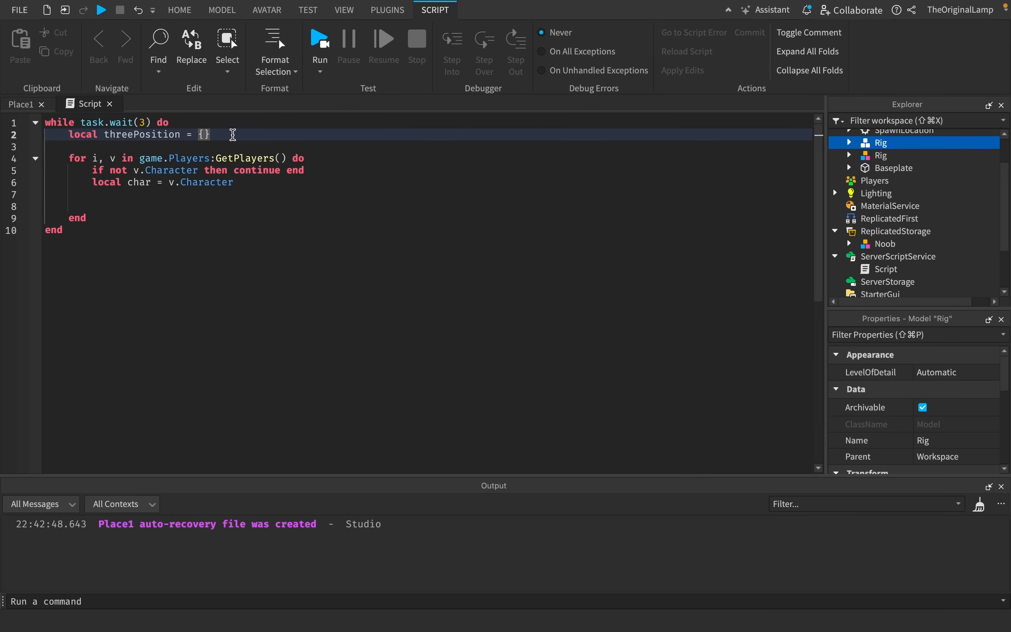
pyautogui.moveTo(45, 126)
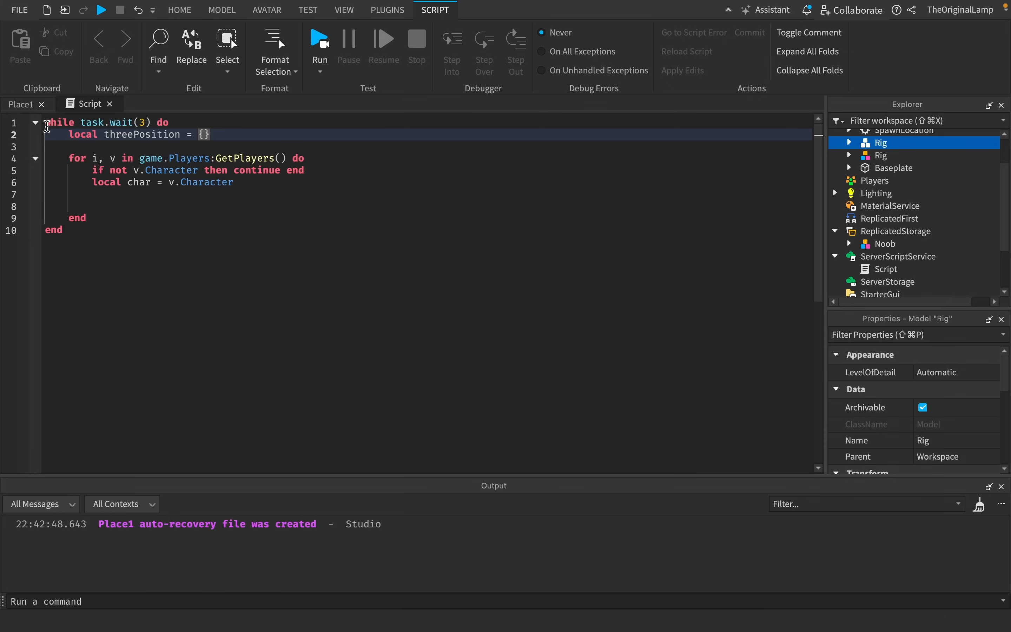
pyautogui.click(266, 10)
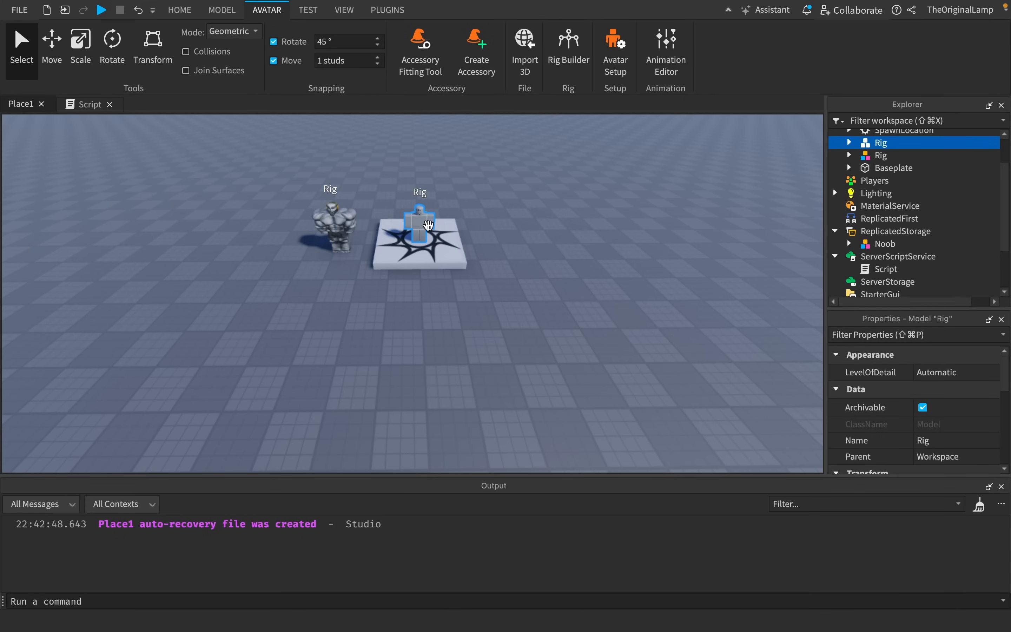
pyautogui.moveTo(91, 104)
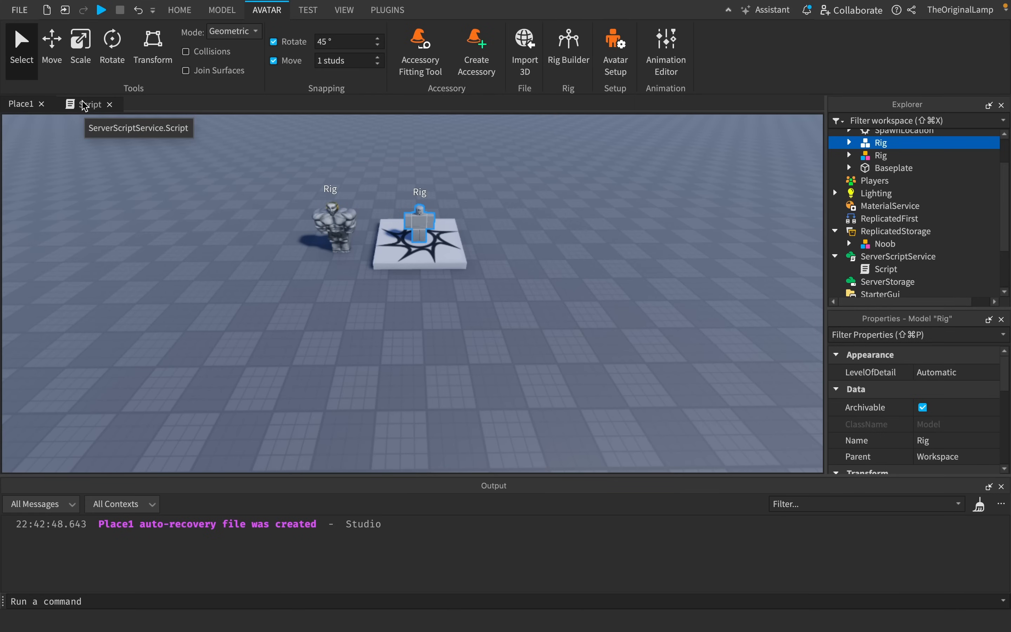
# Fill threePositions with three Vector3 offsets and add a 'for i = 1, 3 do' loop per player
pyautogui.click(90, 104)
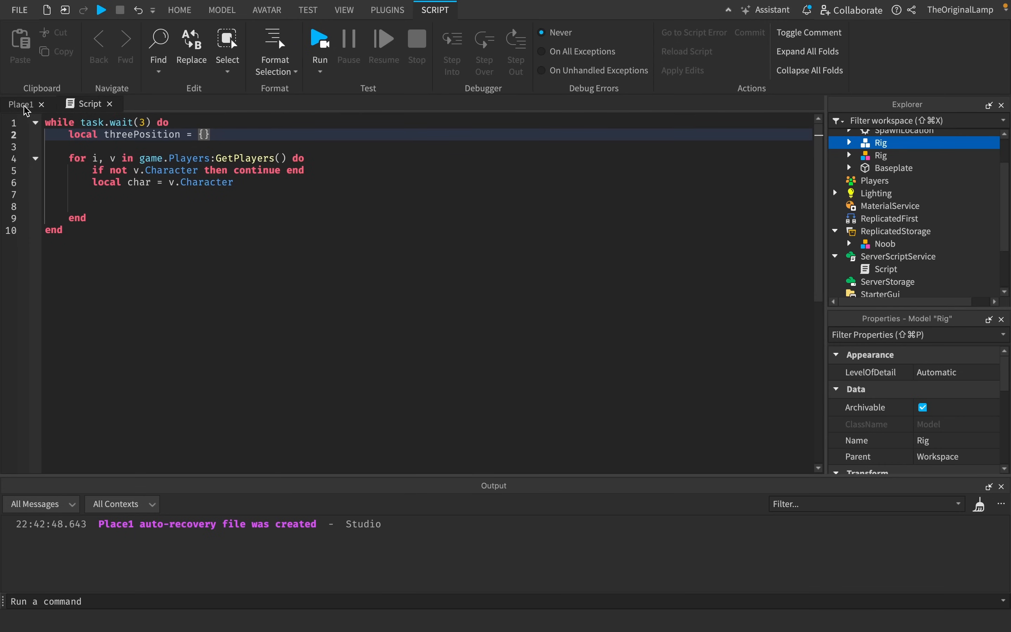
pyautogui.moveTo(31, 108)
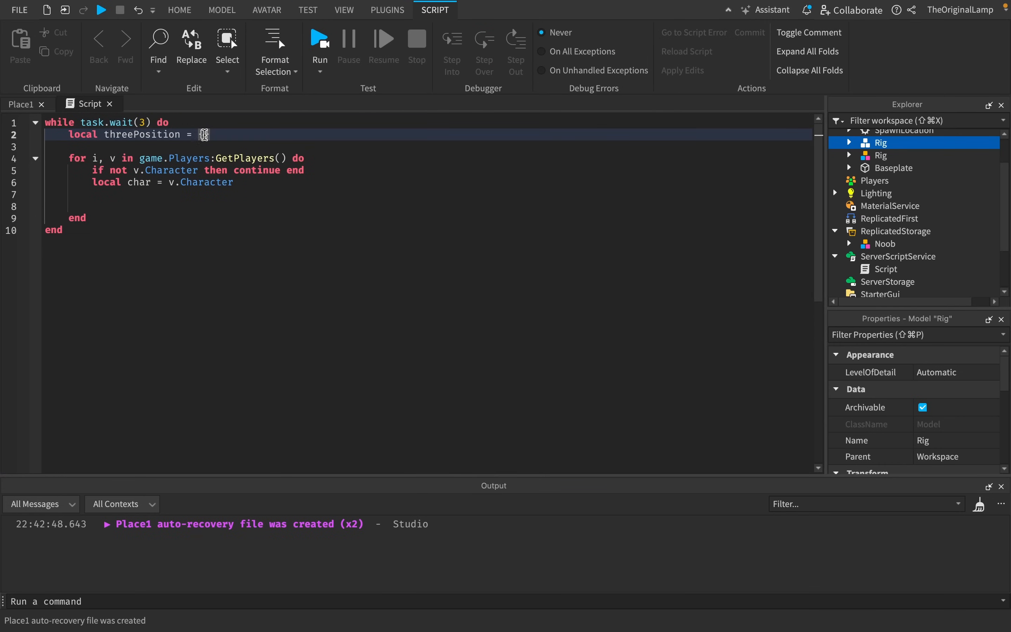
pyautogui.write('{}')
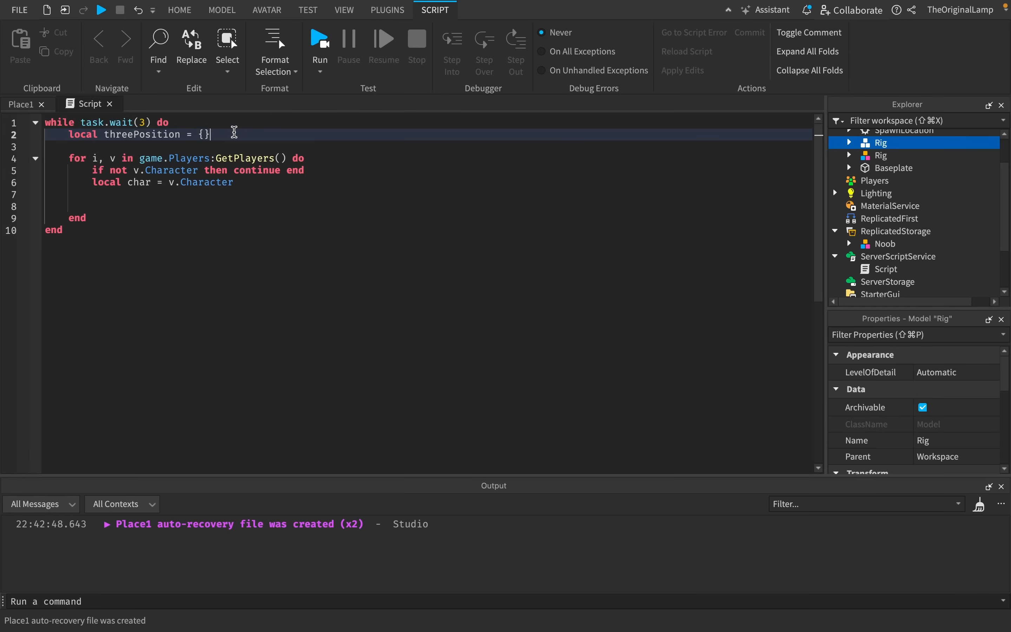
pyautogui.write('for')
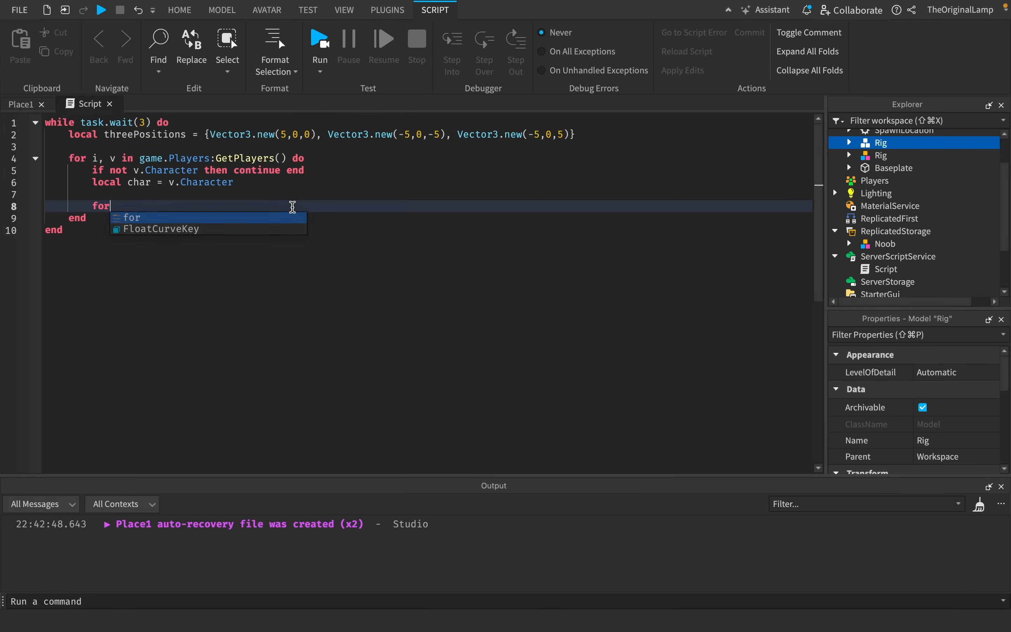
pyautogui.write('i =1')
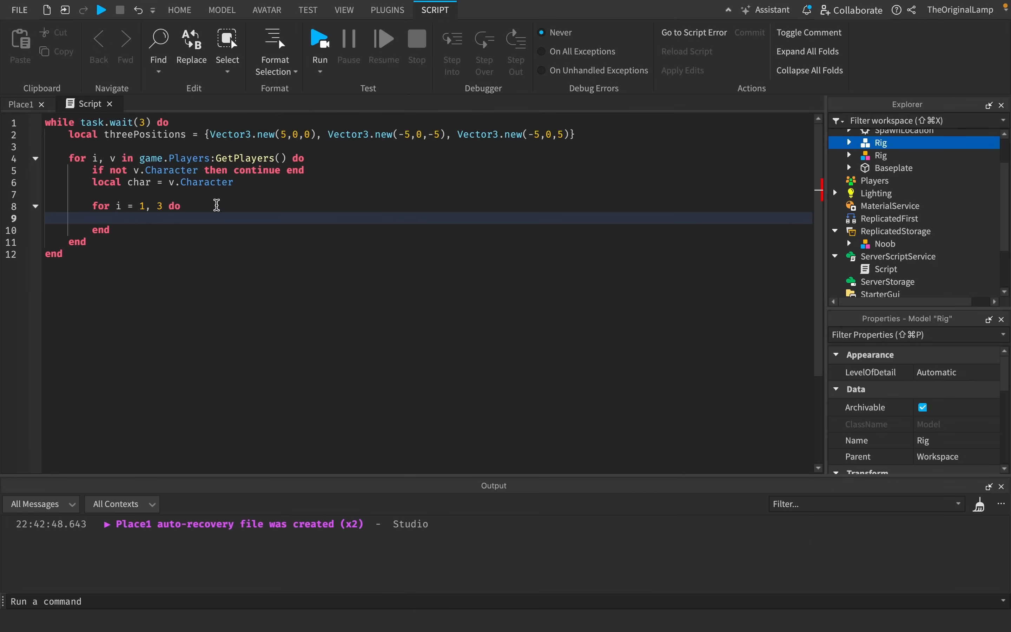
pyautogui.click(266, 10)
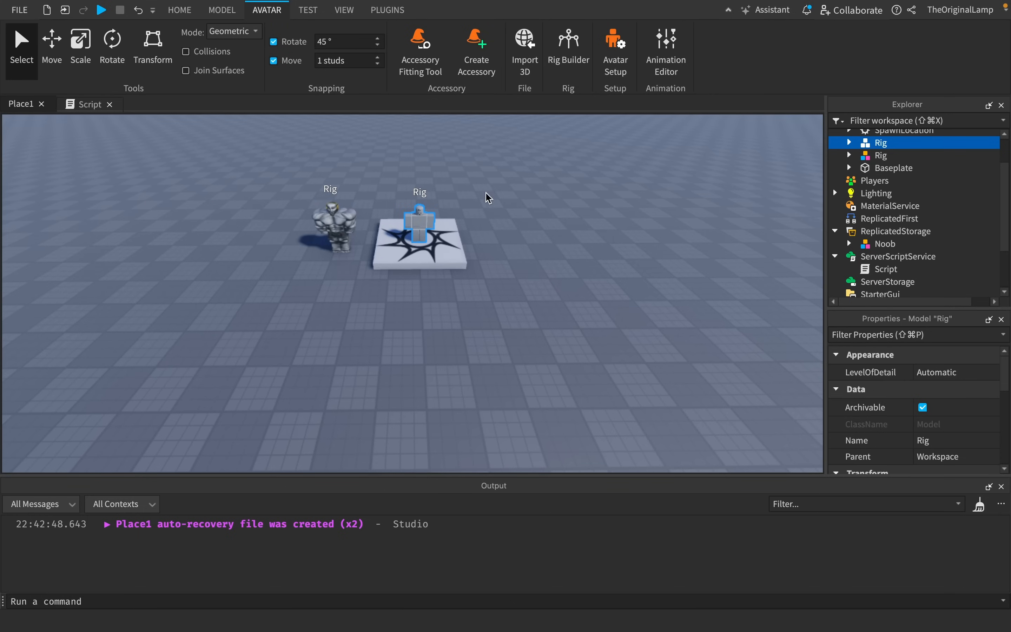
# Start line 9 inside the three-times loop with 'local noob ='
pyautogui.click(89, 104)
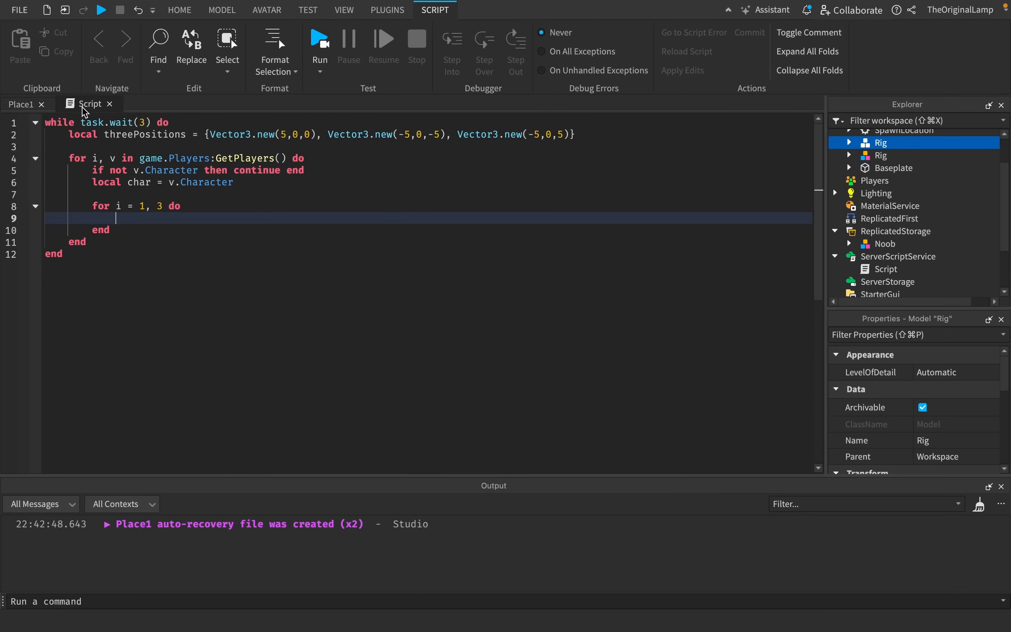
pyautogui.moveTo(20, 104)
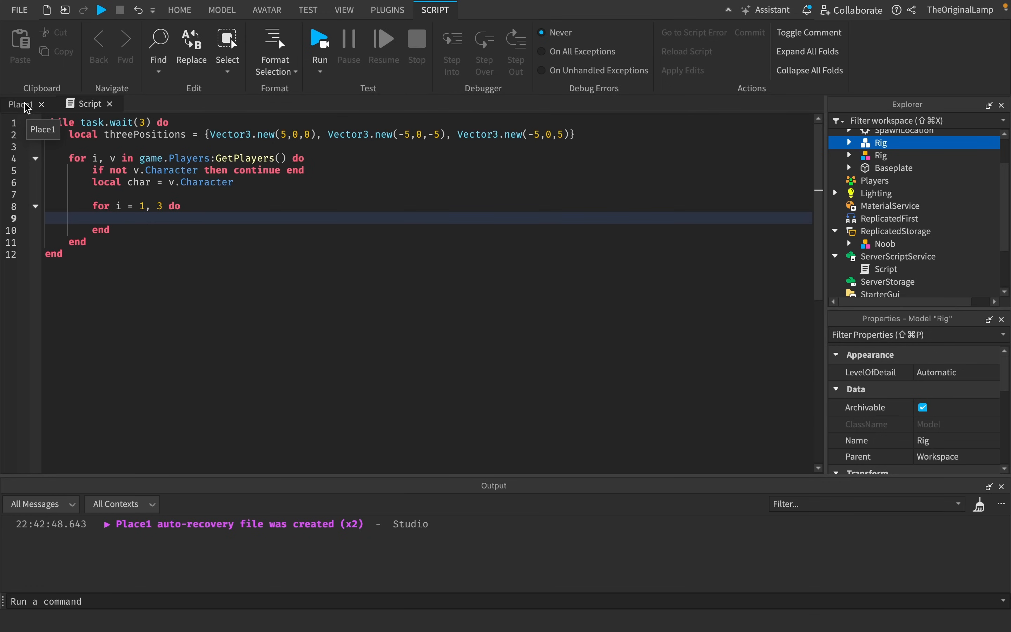
pyautogui.moveTo(20, 105)
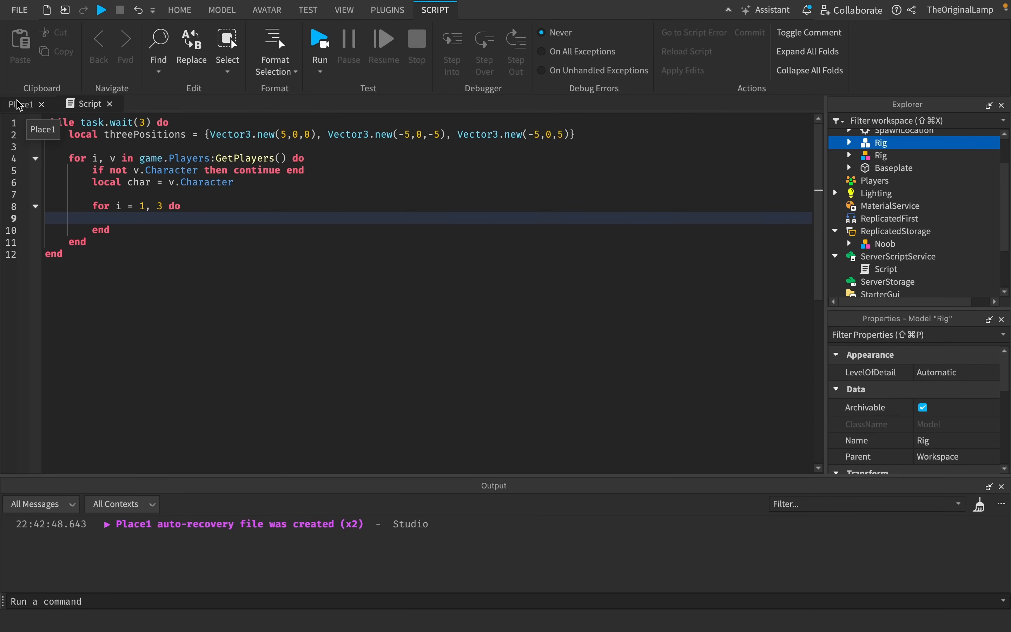
pyautogui.click(266, 10)
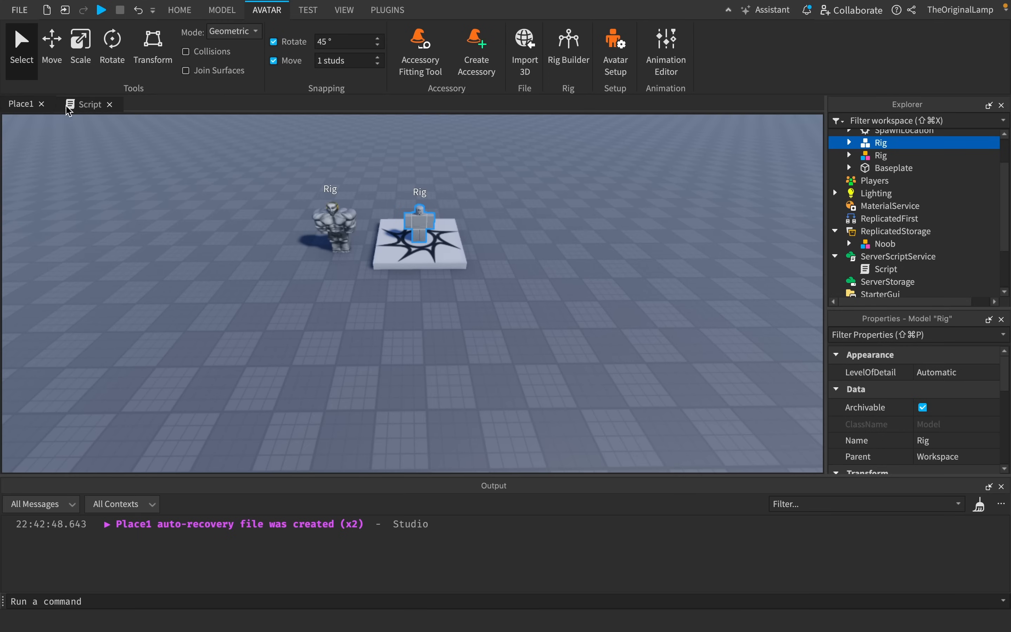
pyautogui.moveTo(325, 201)
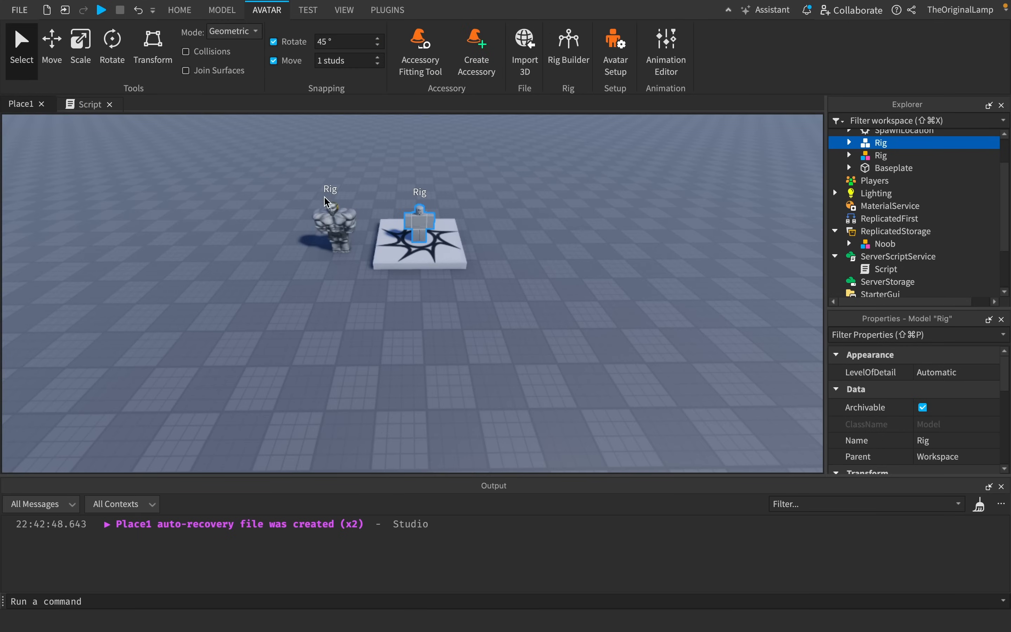
pyautogui.click(91, 103)
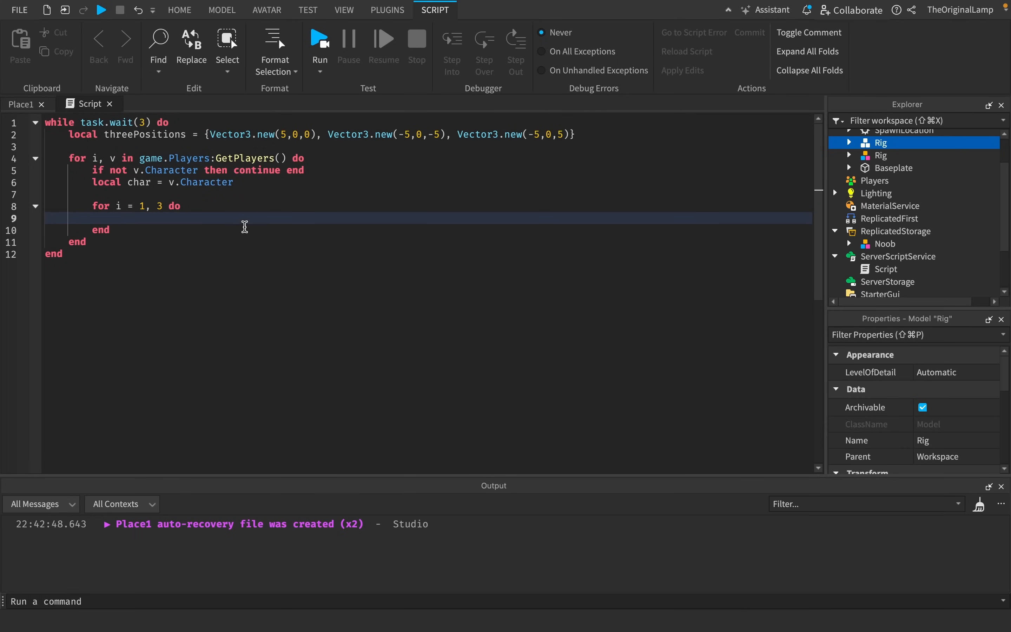
pyautogui.write('local')
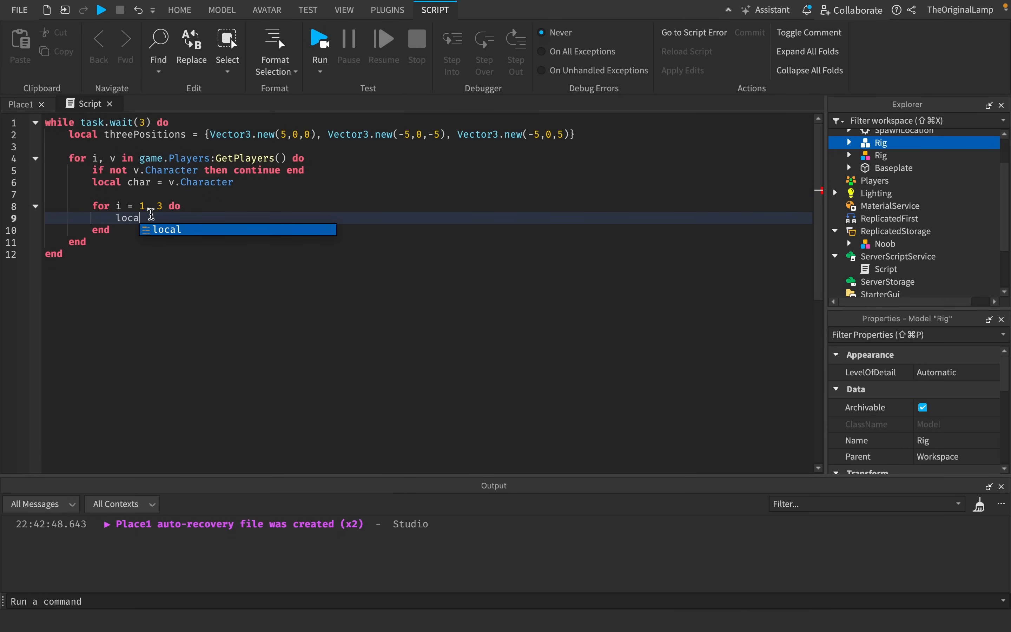
pyautogui.write('noob')
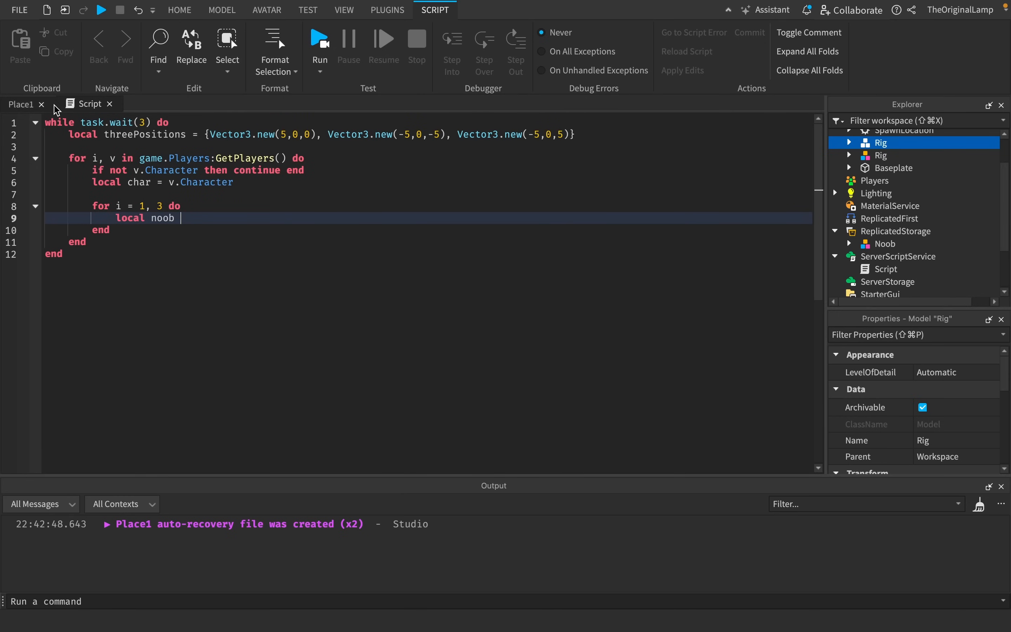
pyautogui.write('=')
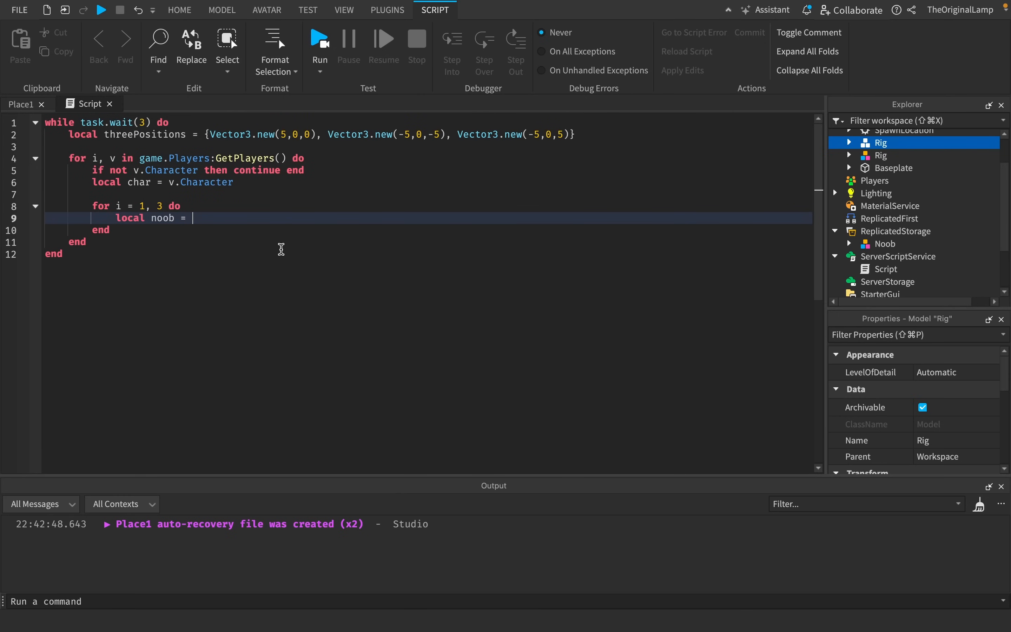
# Complete it as game.ReplicatedStorage:WaitForChild("Noob"):Clone()
pyautogui.write('game.ReplicatedStorage')
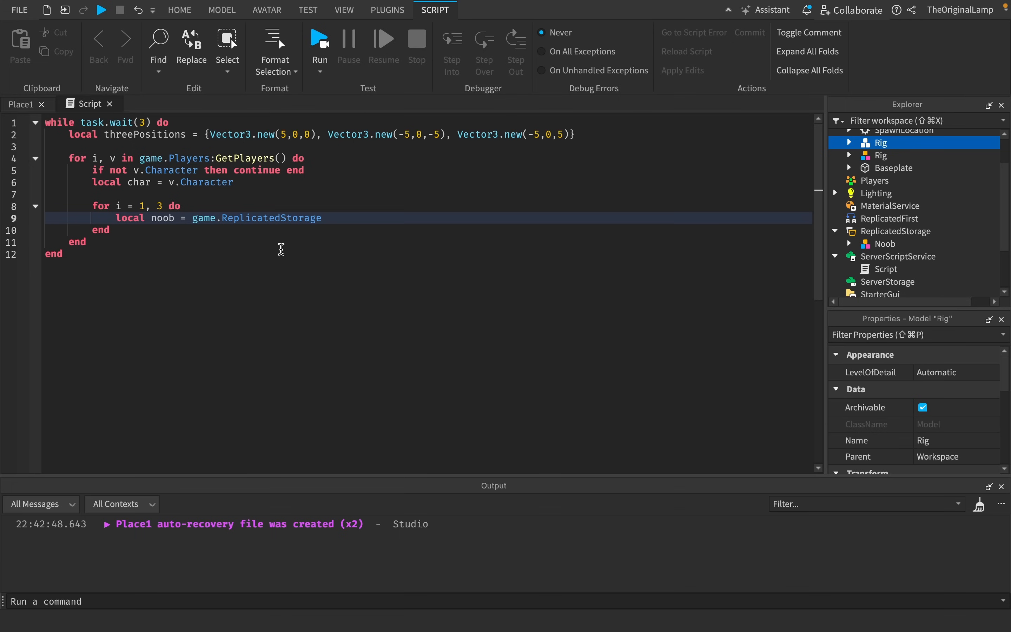
pyautogui.write(':WaitForChild("Noob")')
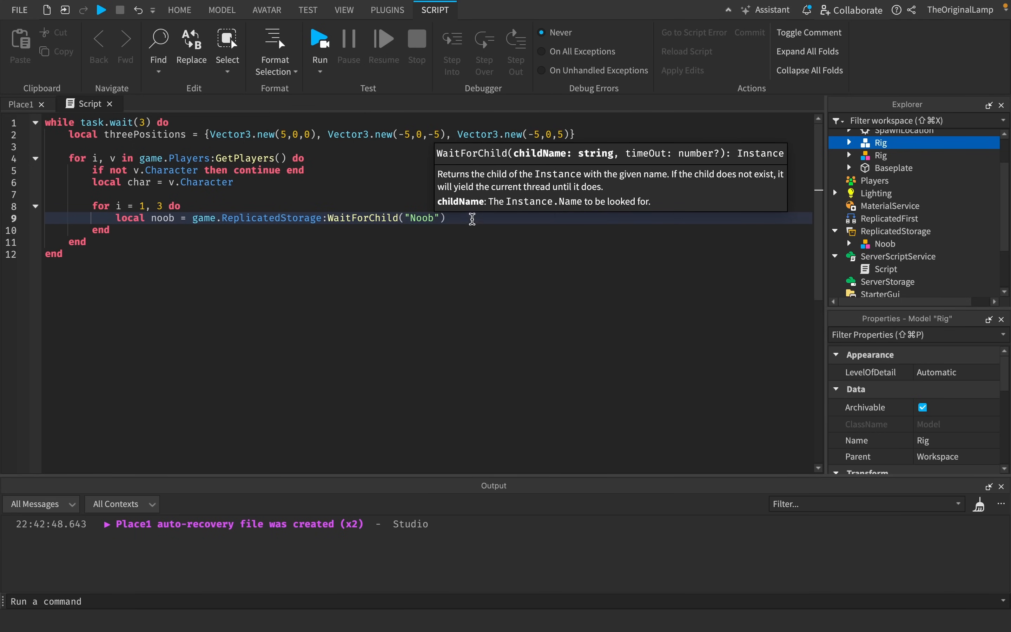
pyautogui.write(':Clone()')
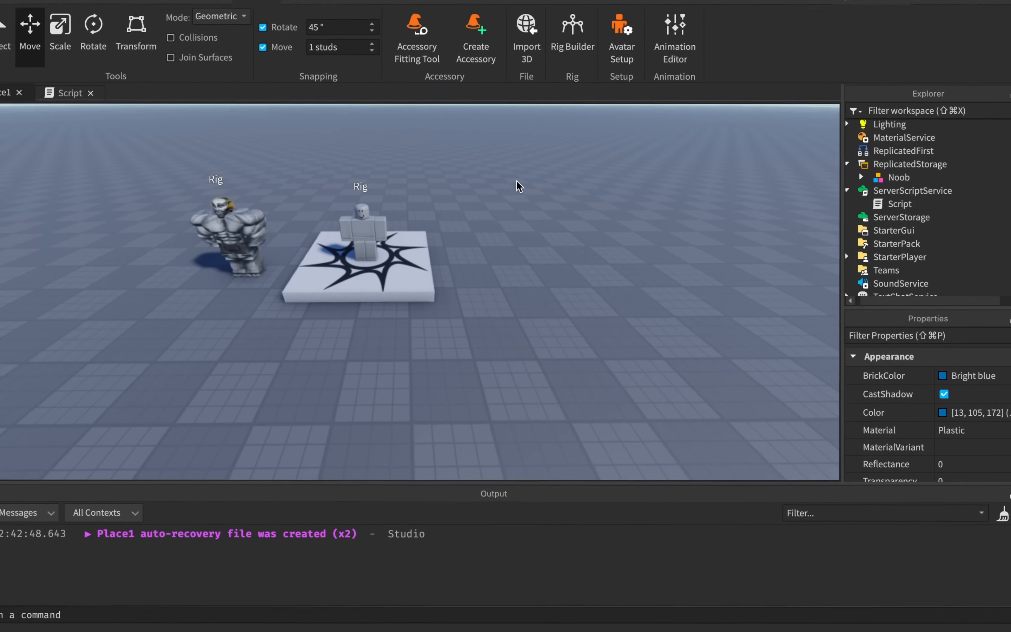
# Set noob.Torso.Position to char.HumanoidRootPart.Position + threePositions[num] and parent the clone to workspace
pyautogui.click(72, 104)
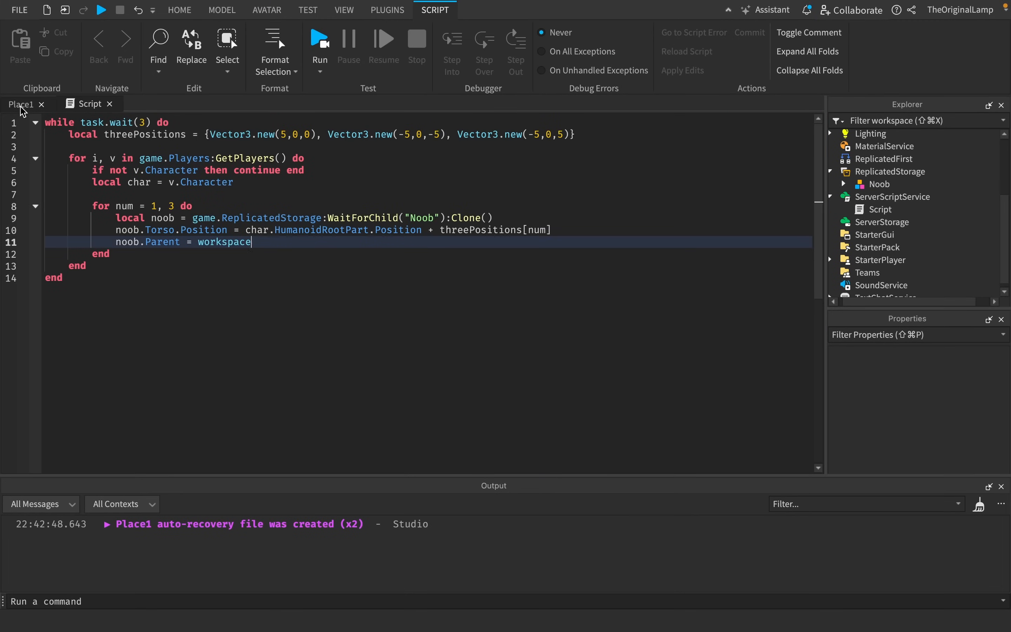
pyautogui.click(266, 10)
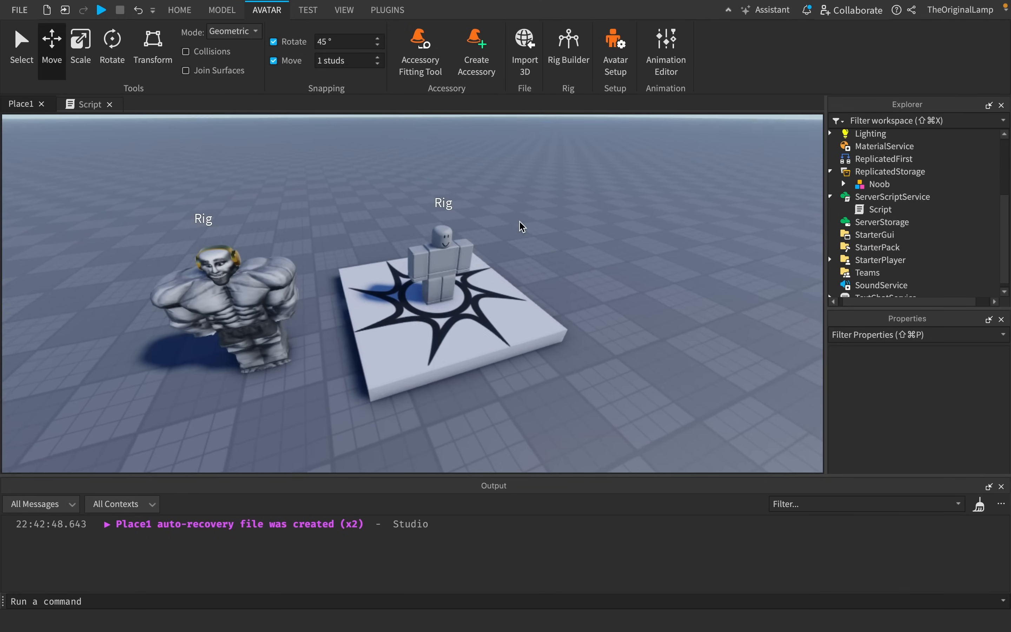
pyautogui.click(90, 104)
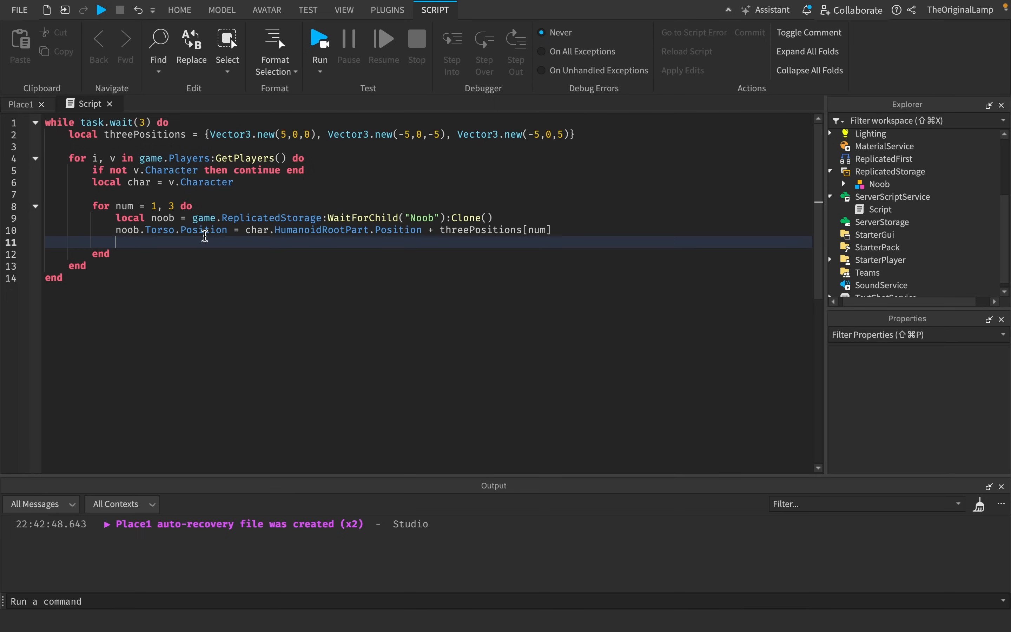
pyautogui.write('noob')
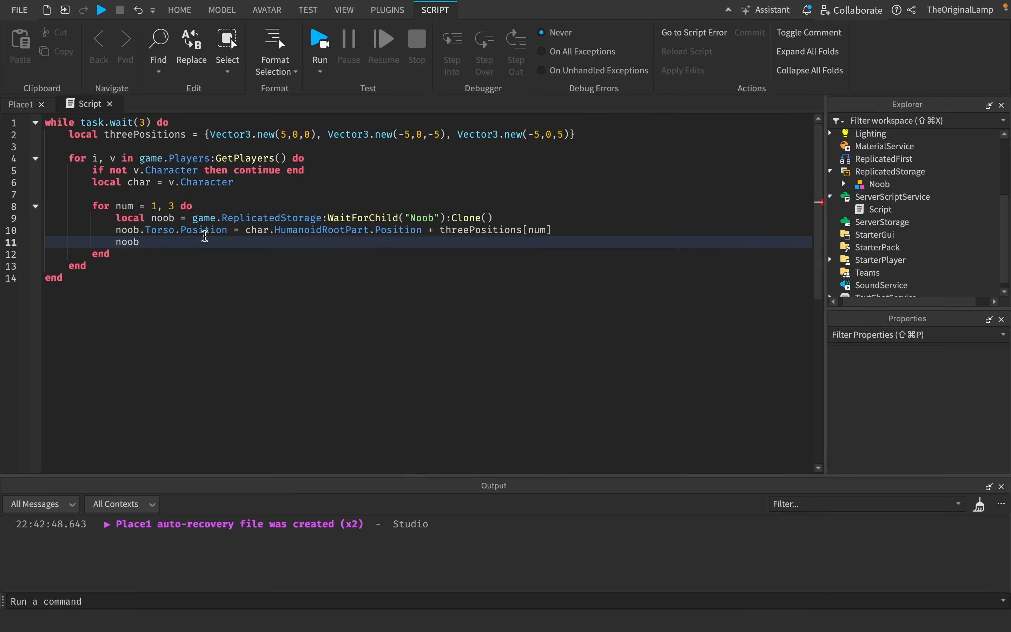
pyautogui.write('.Parent = workspace')
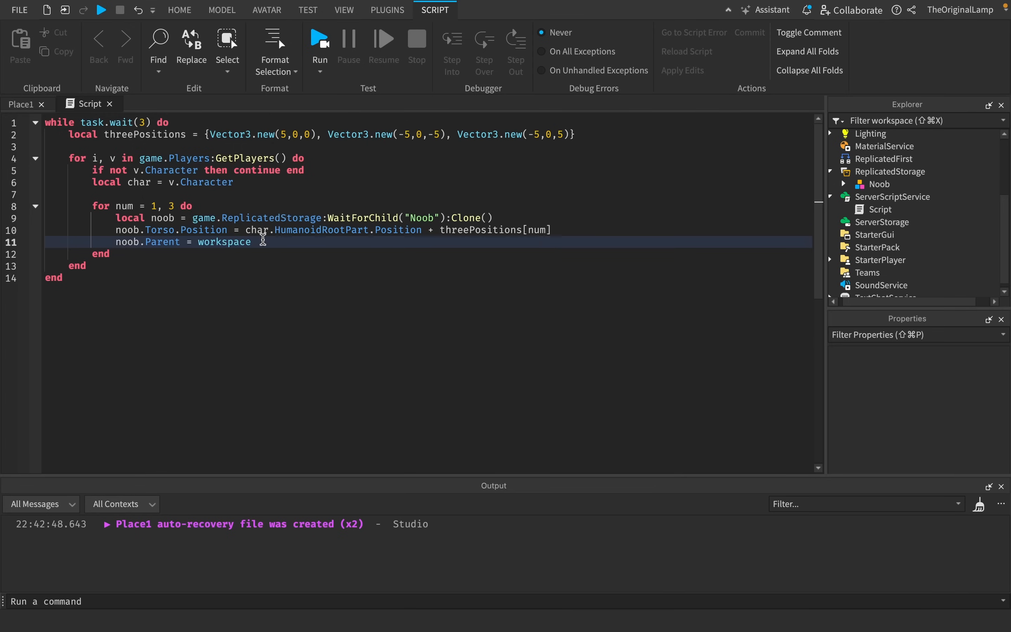
pyautogui.click(251, 241)
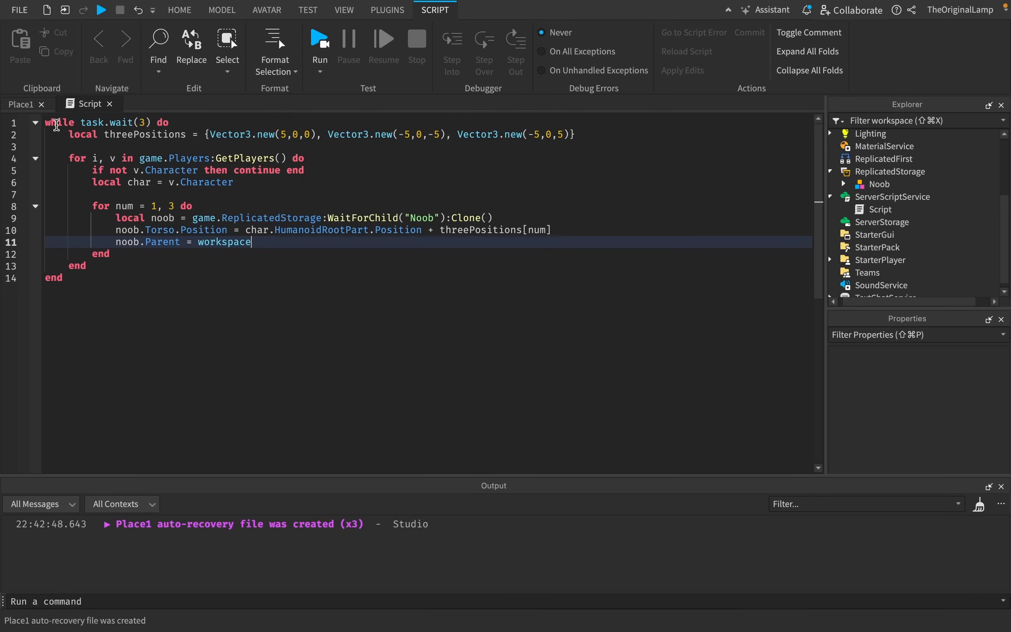
# Start a play-test of the place from the Run dropdown
pyautogui.click(180, 10)
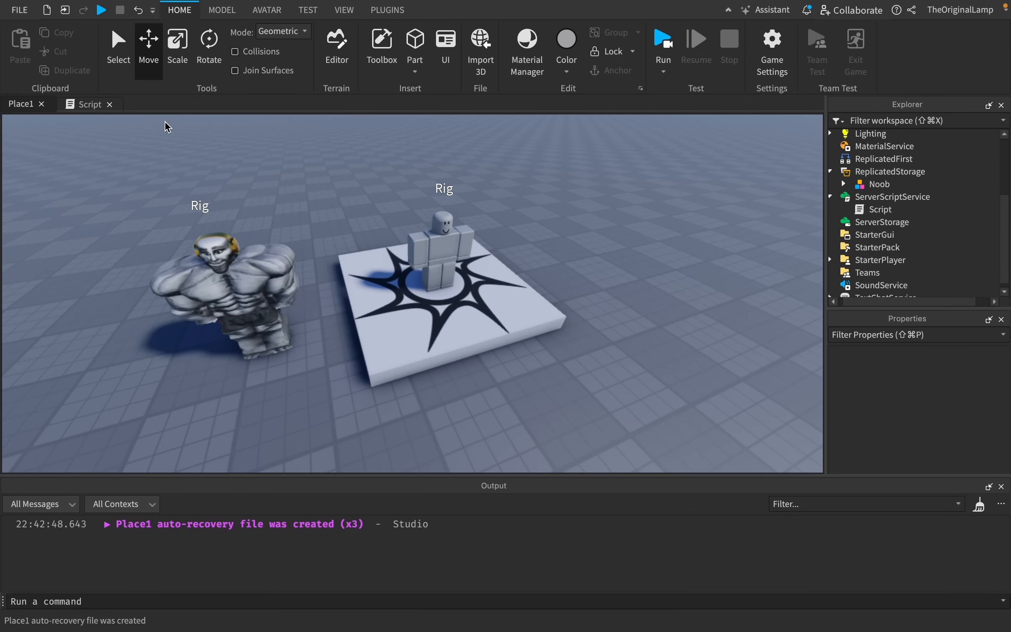
pyautogui.click(90, 104)
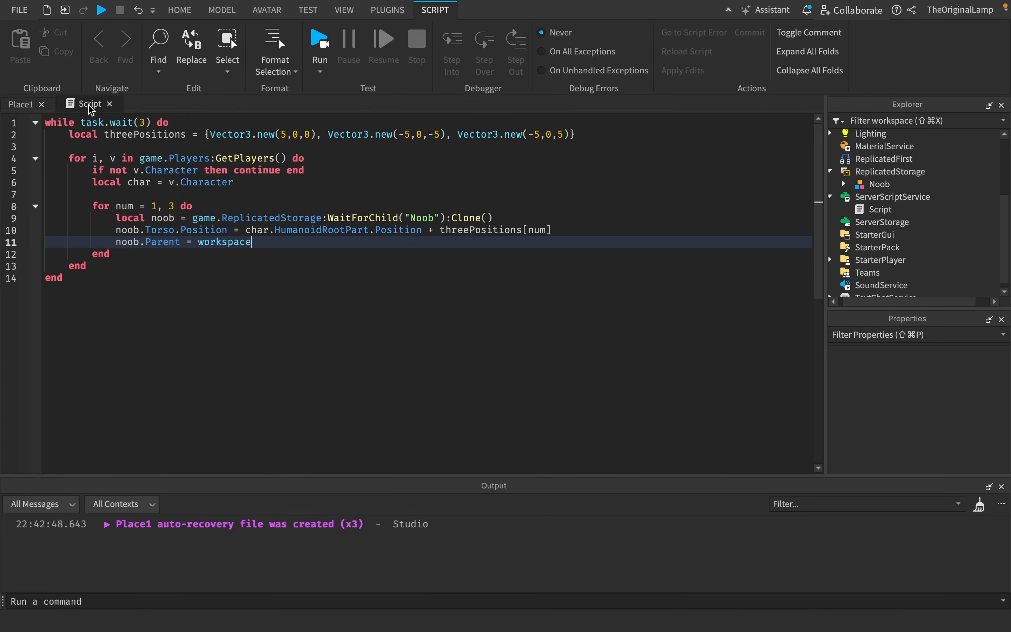
pyautogui.moveTo(20, 104)
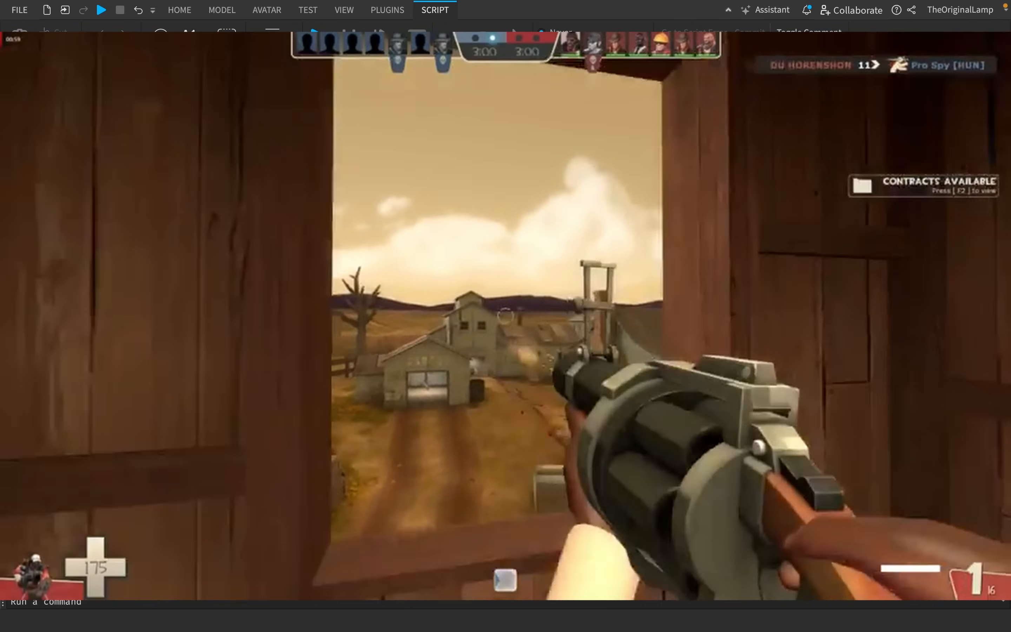
pyautogui.click(319, 45)
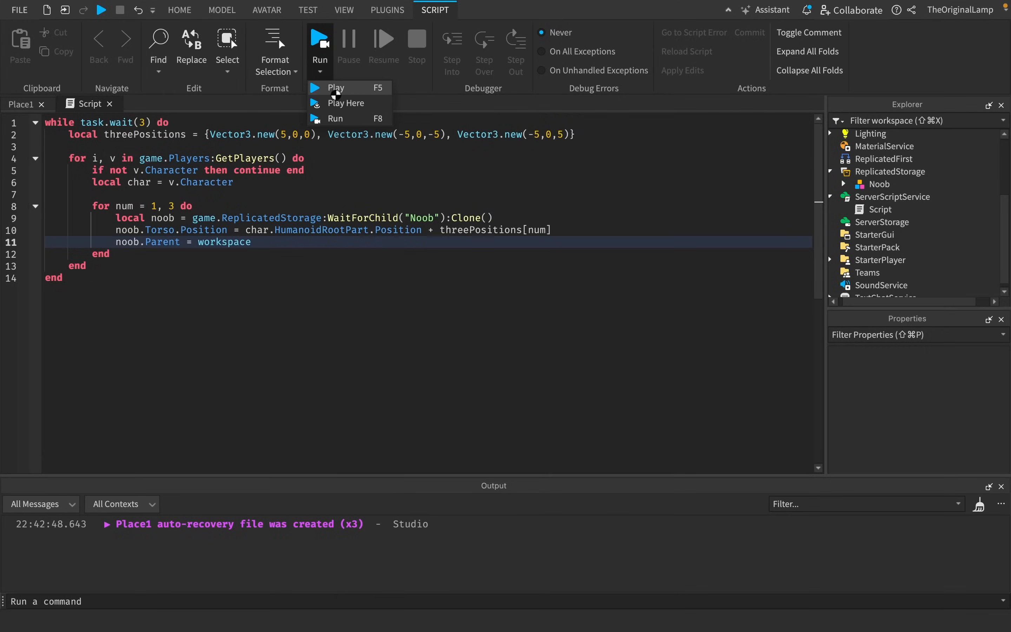
pyautogui.click(335, 87)
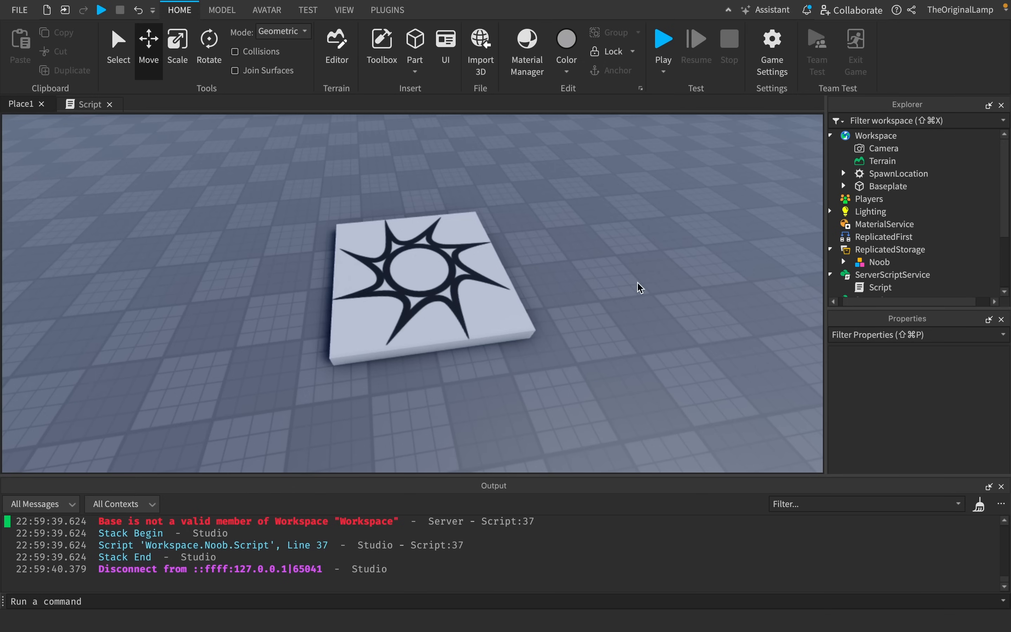
pyautogui.moveTo(533, 257)
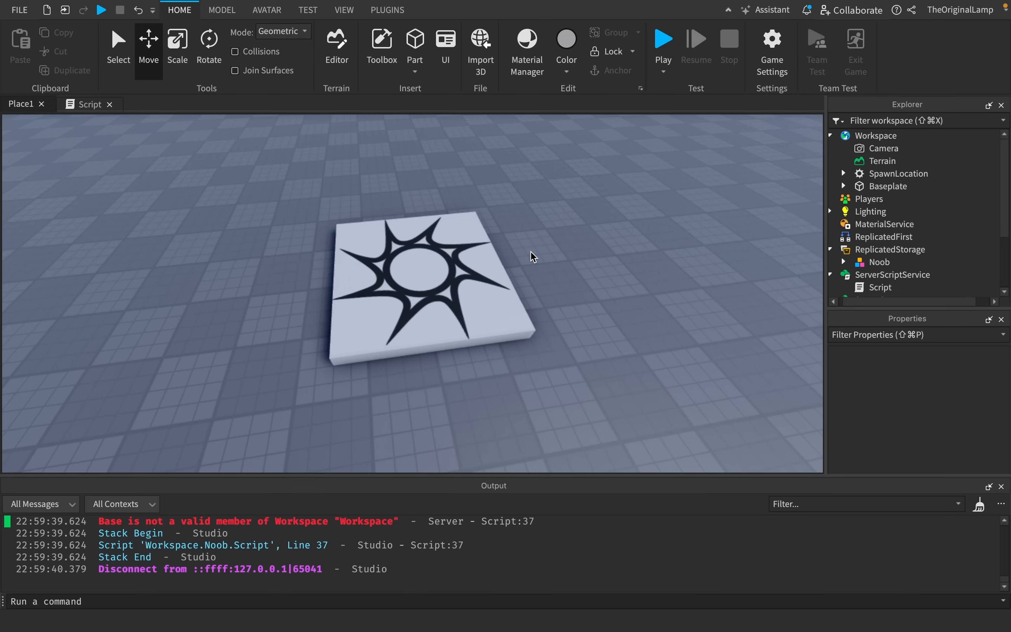
pyautogui.moveTo(559, 264)
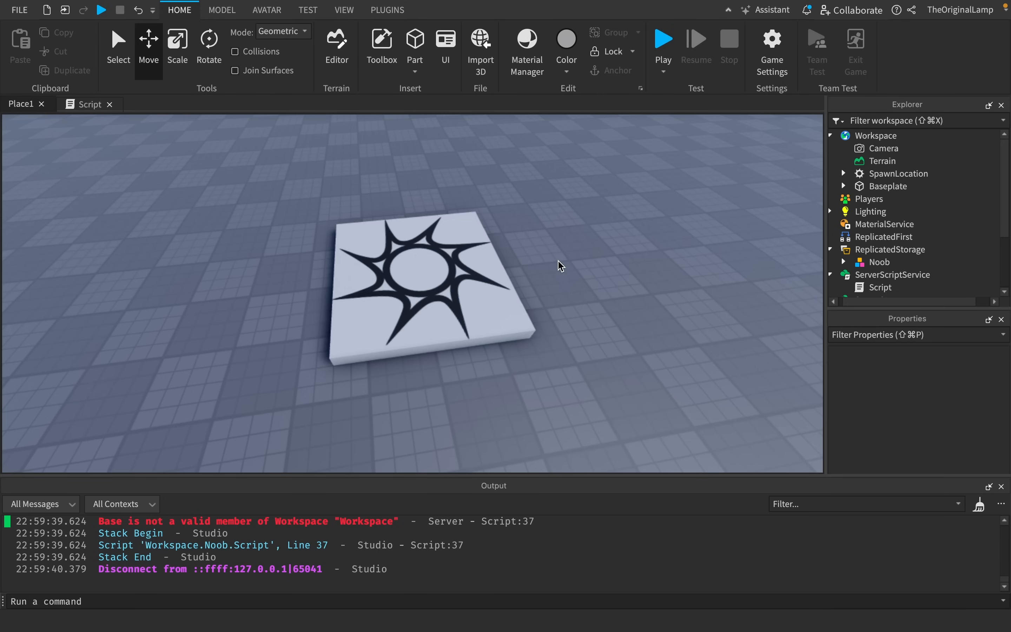